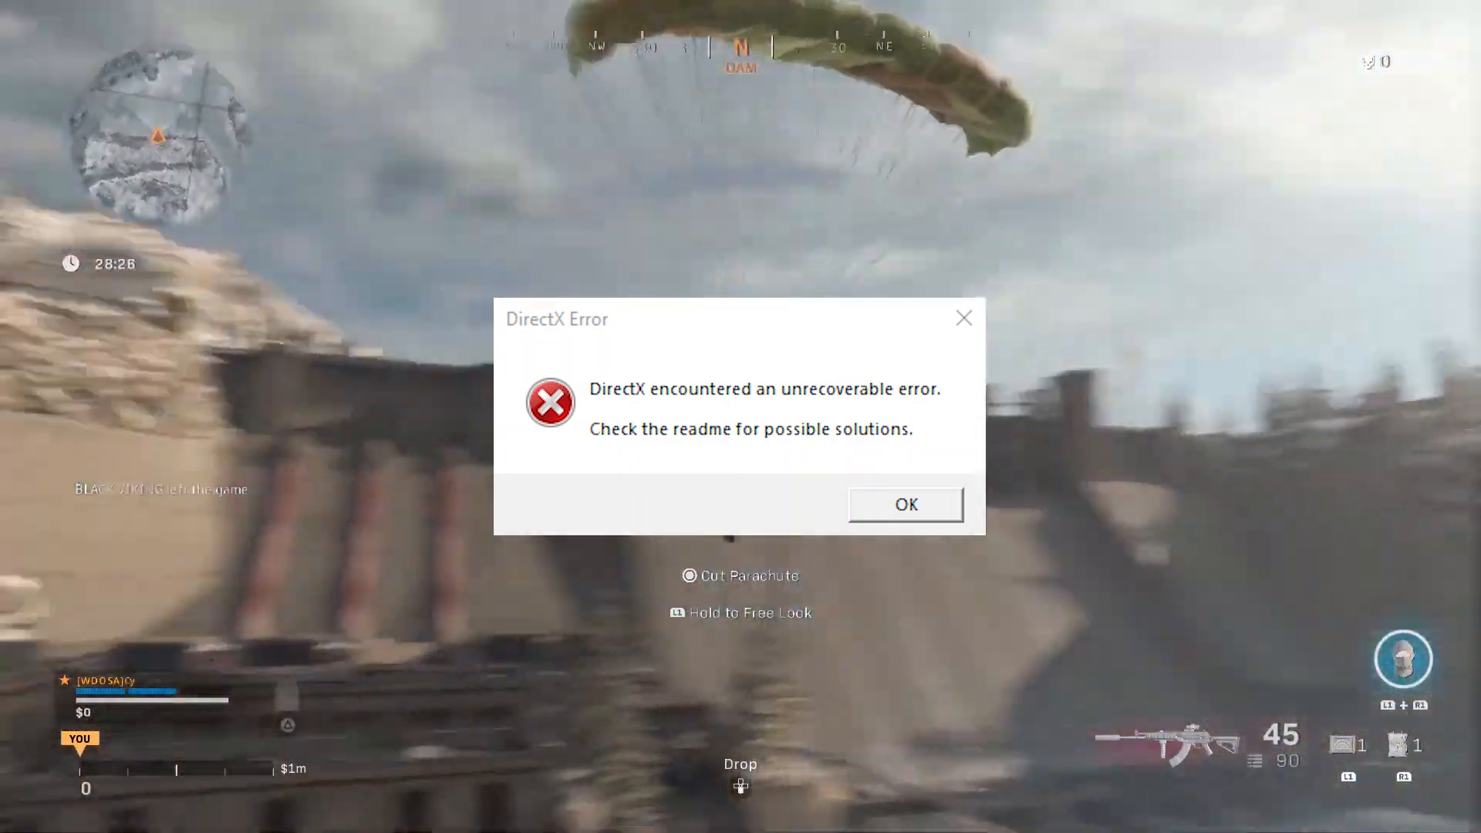
Search Google in Edge for 'nvidia graphics driver' and download the driver from NVIDIA's page
click(904, 504)
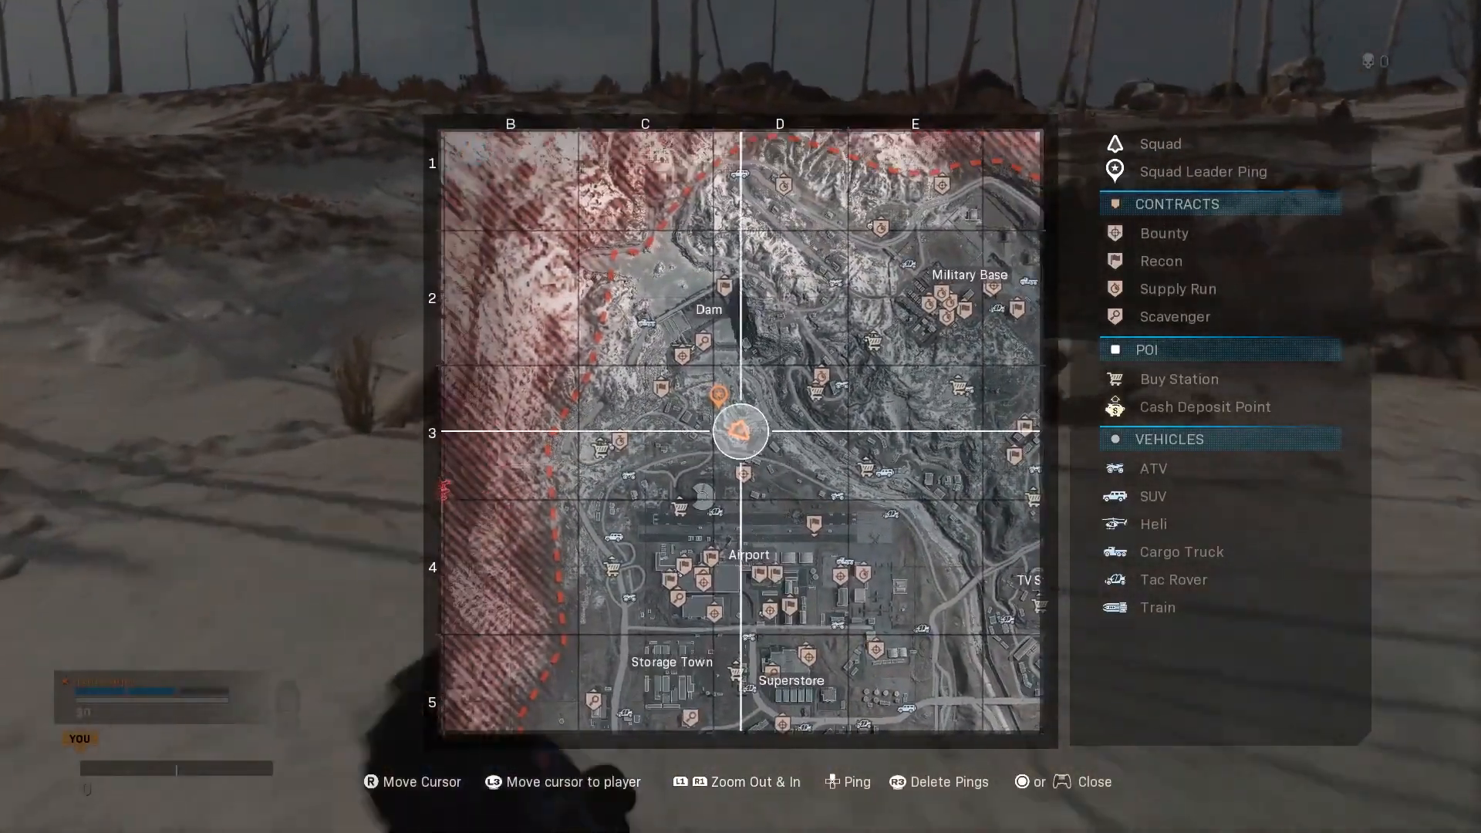
key(escape)
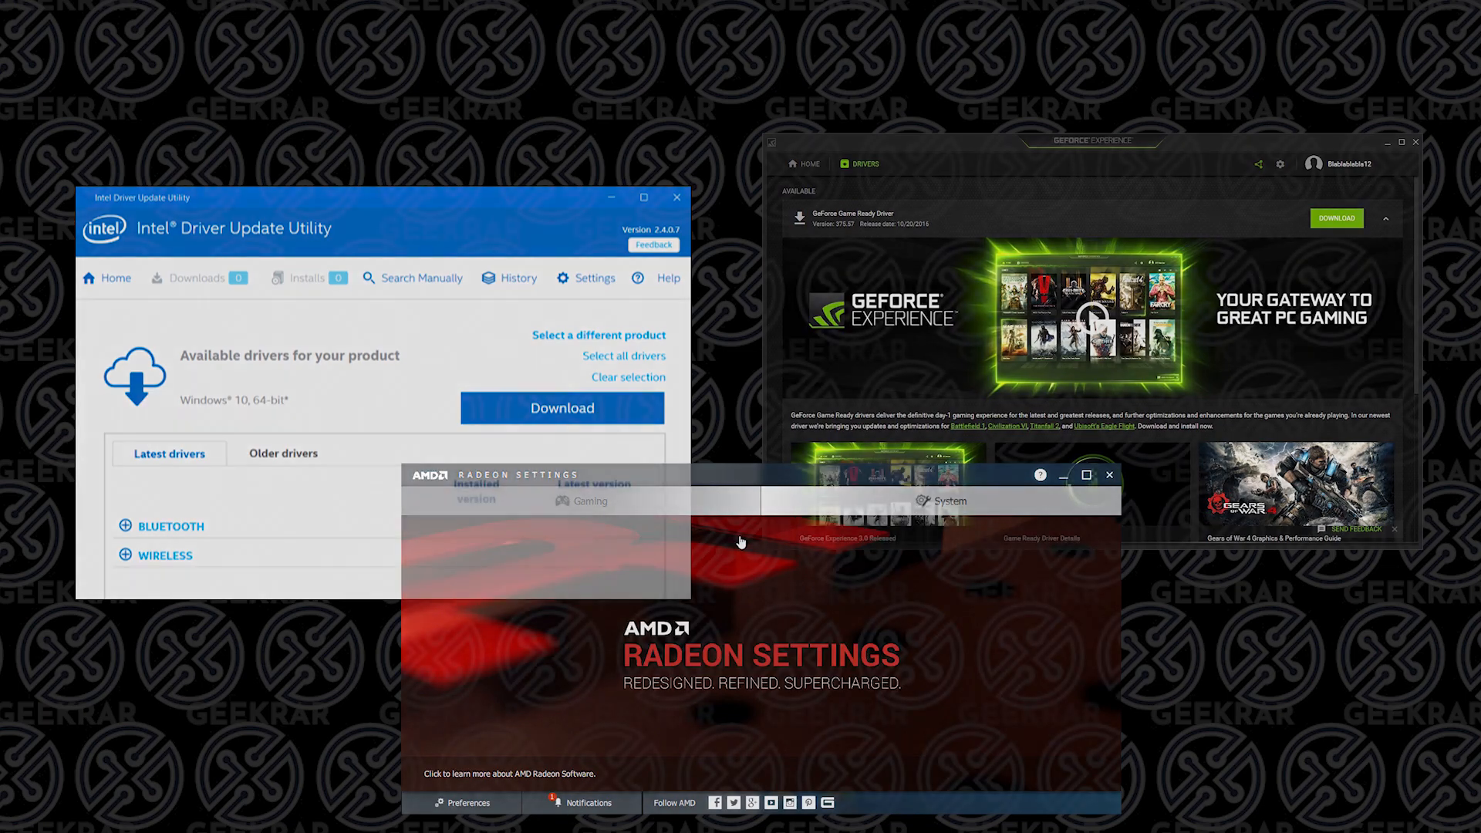
click(620, 755)
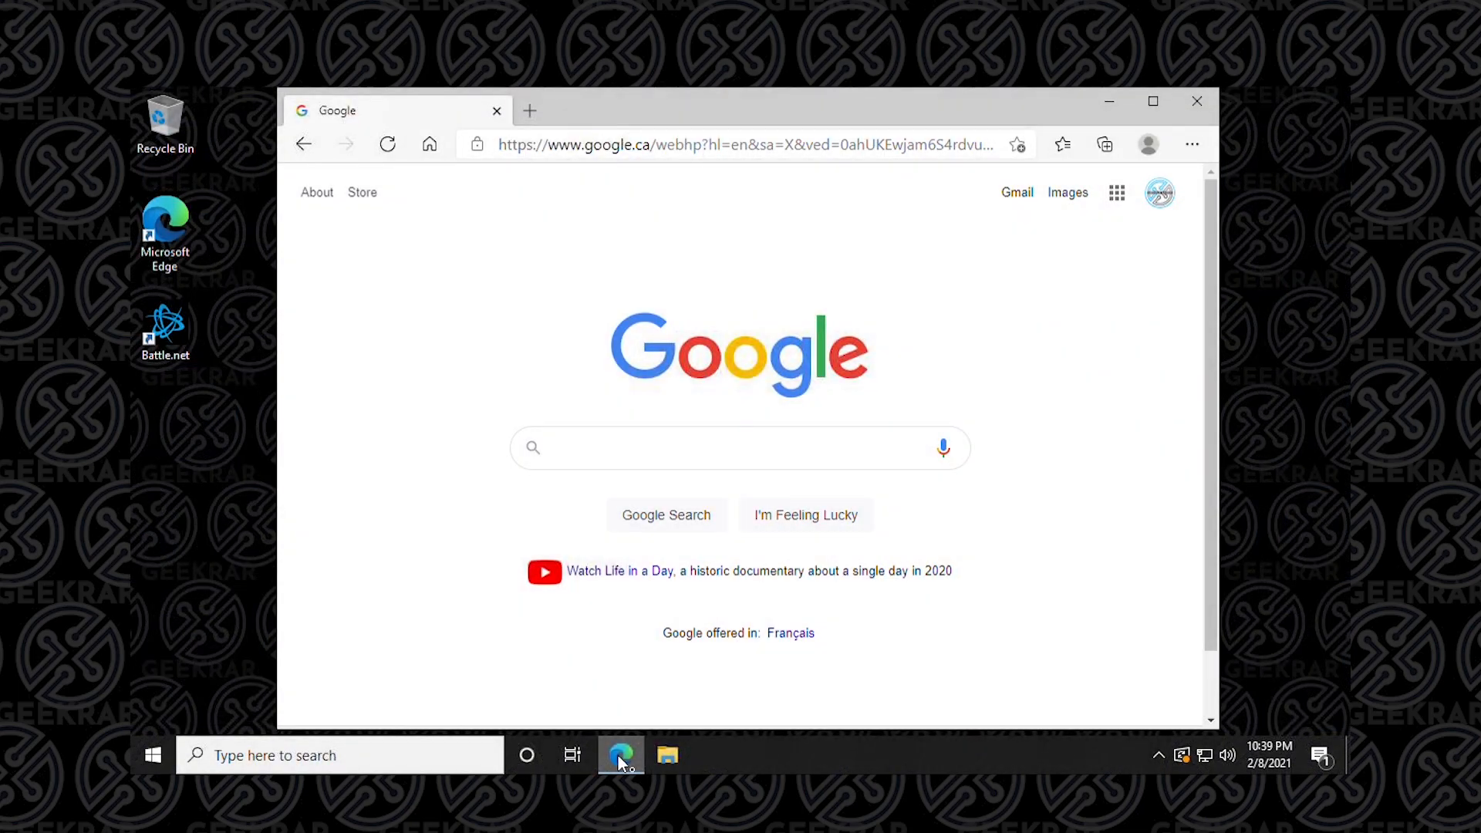
text(nvidia graphics driver)
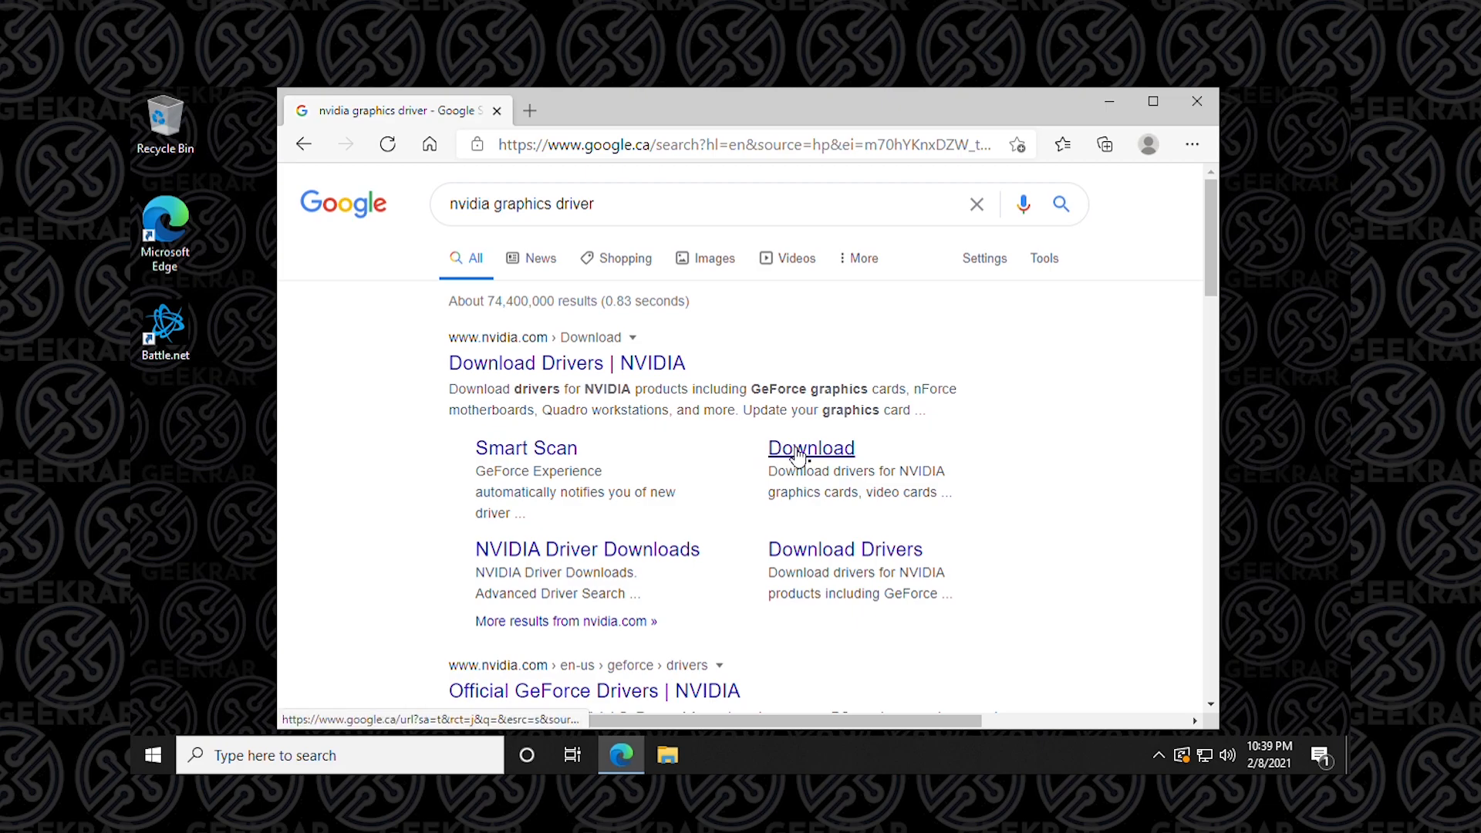
click(811, 446)
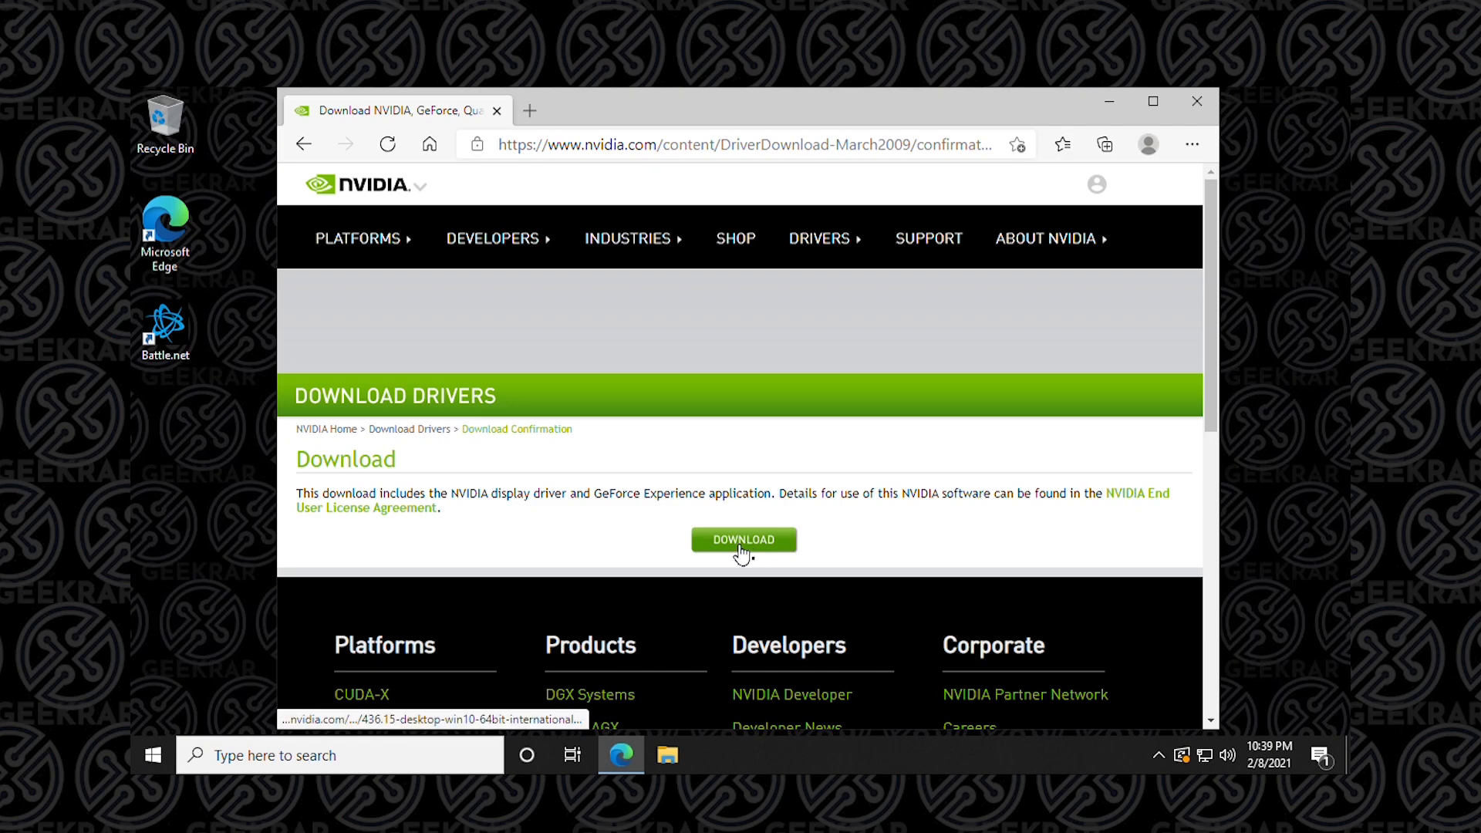
click(744, 539)
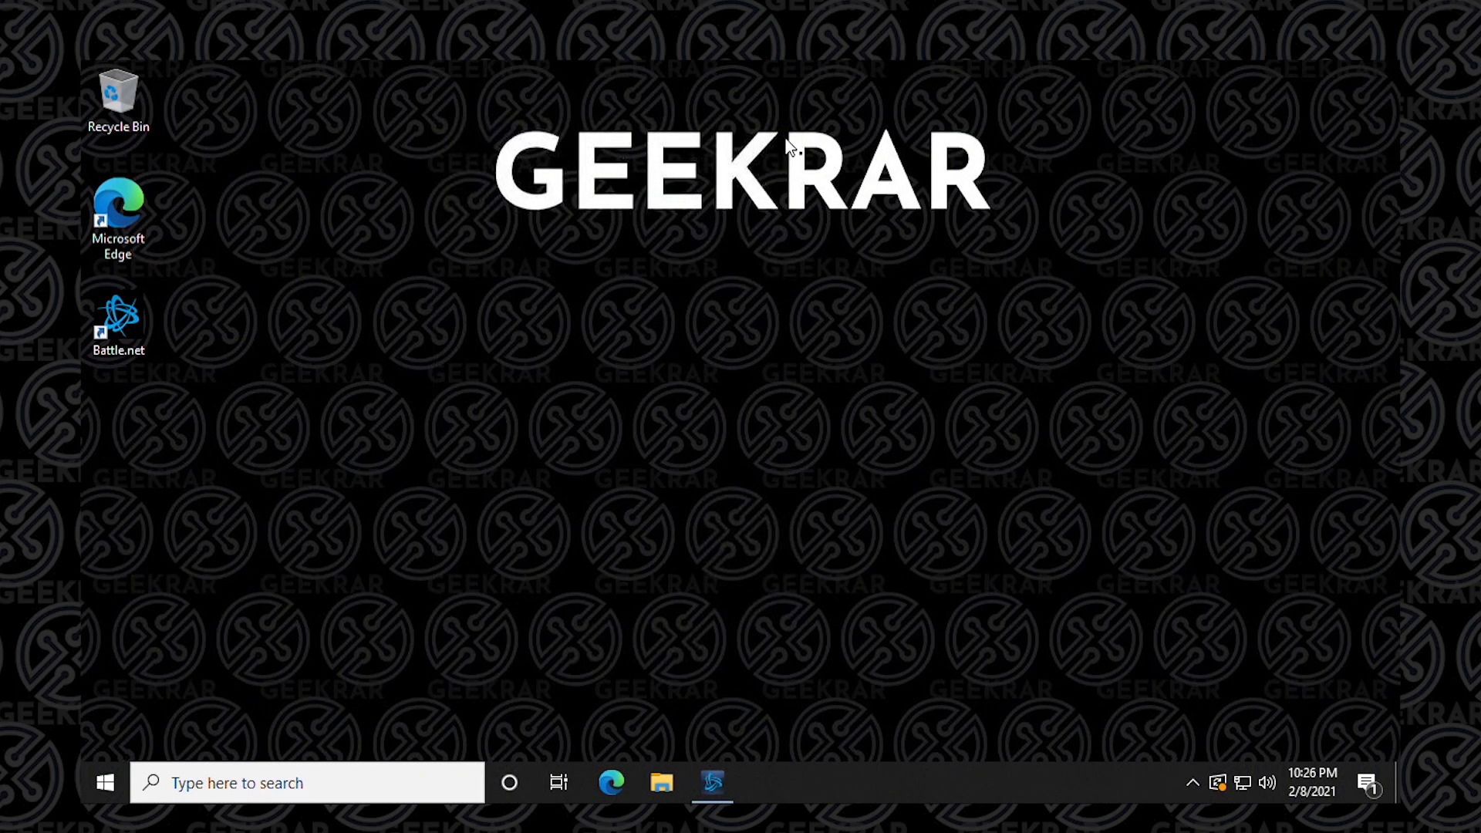
mouse_move(166, 316)
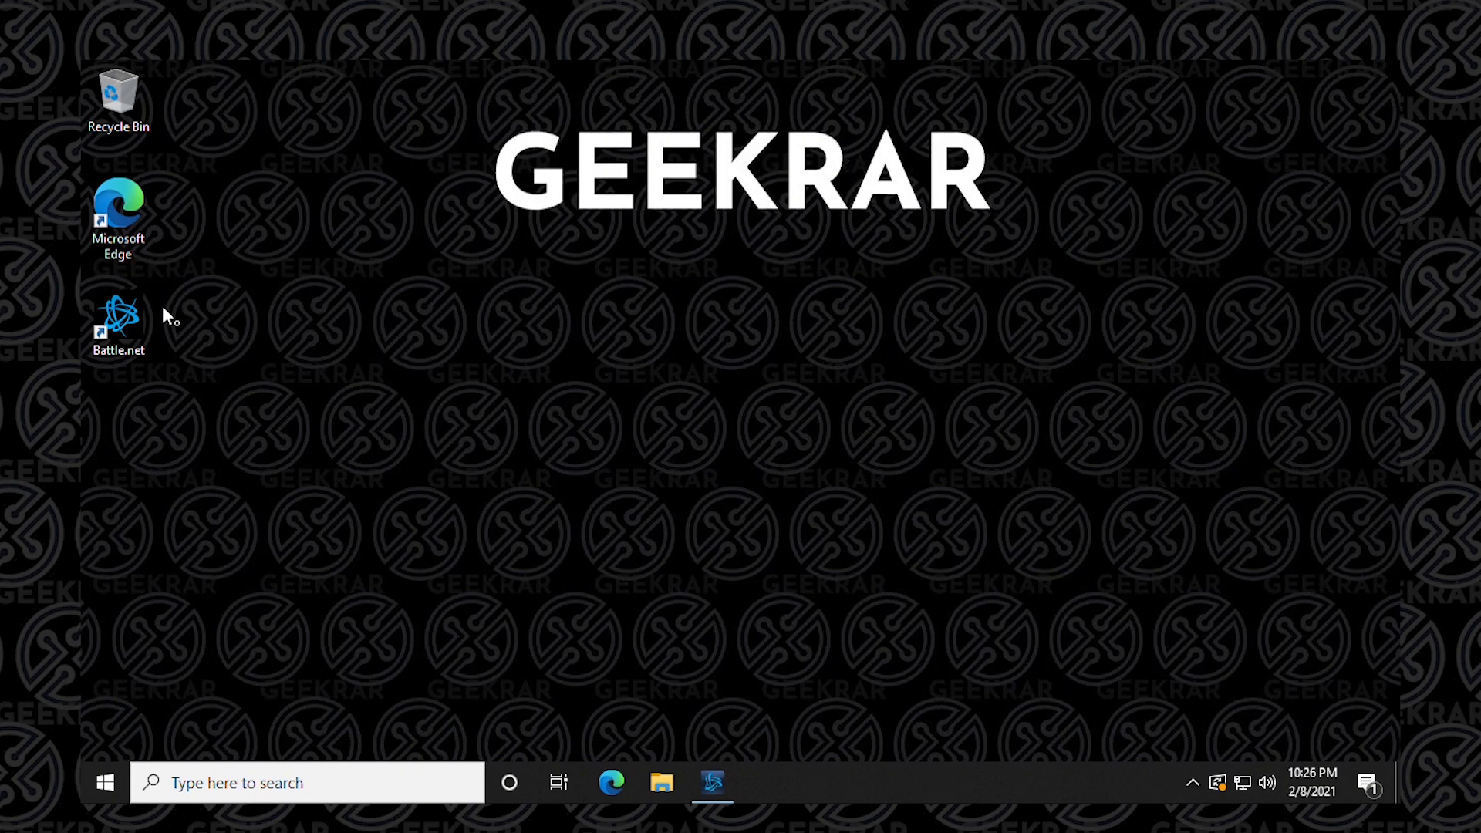
Tick 'Run this program as an administrator' in the Battle.net shortcut's compatibility properties
right_click(117, 316)
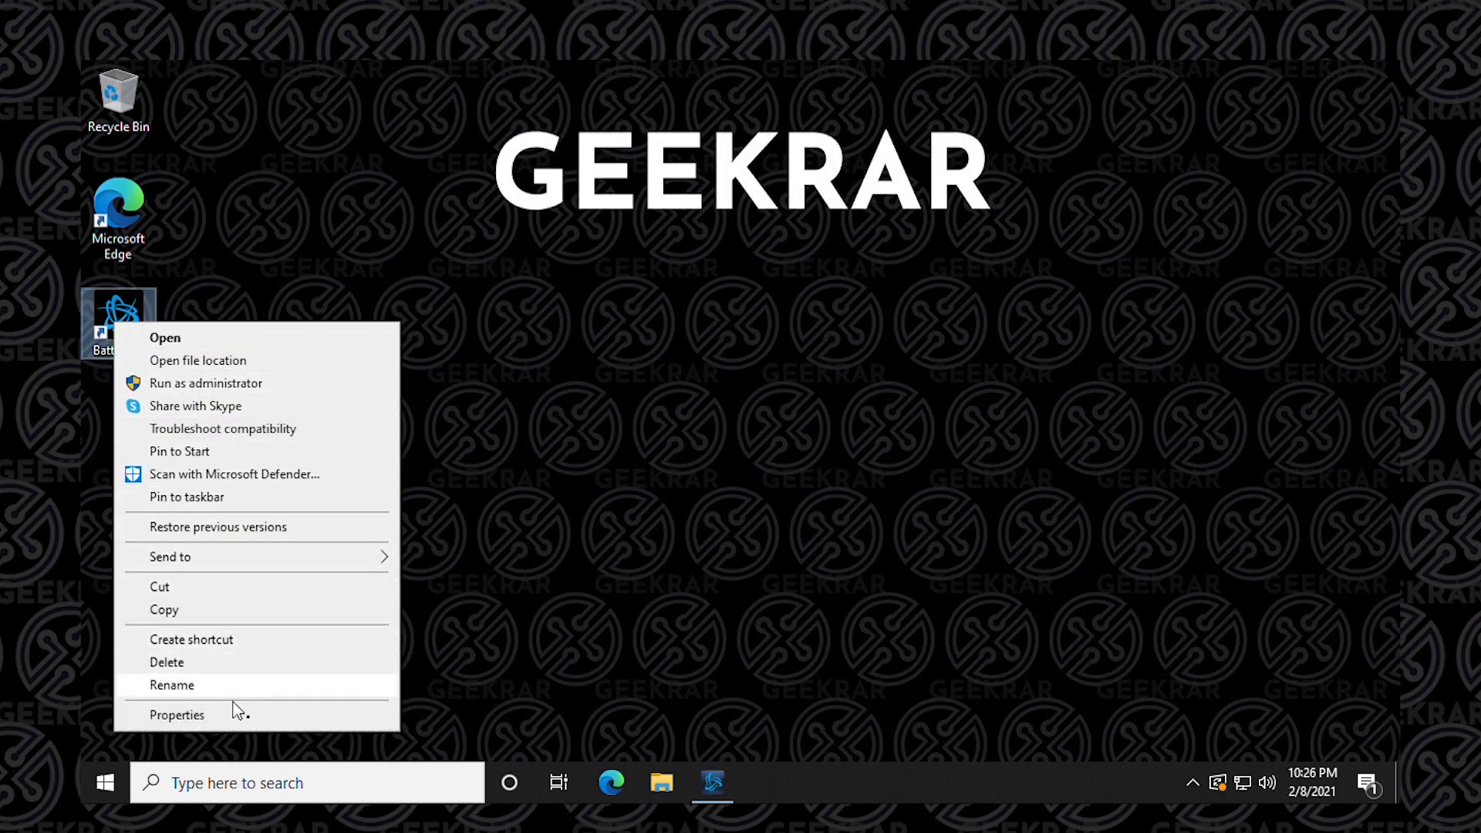
click(177, 714)
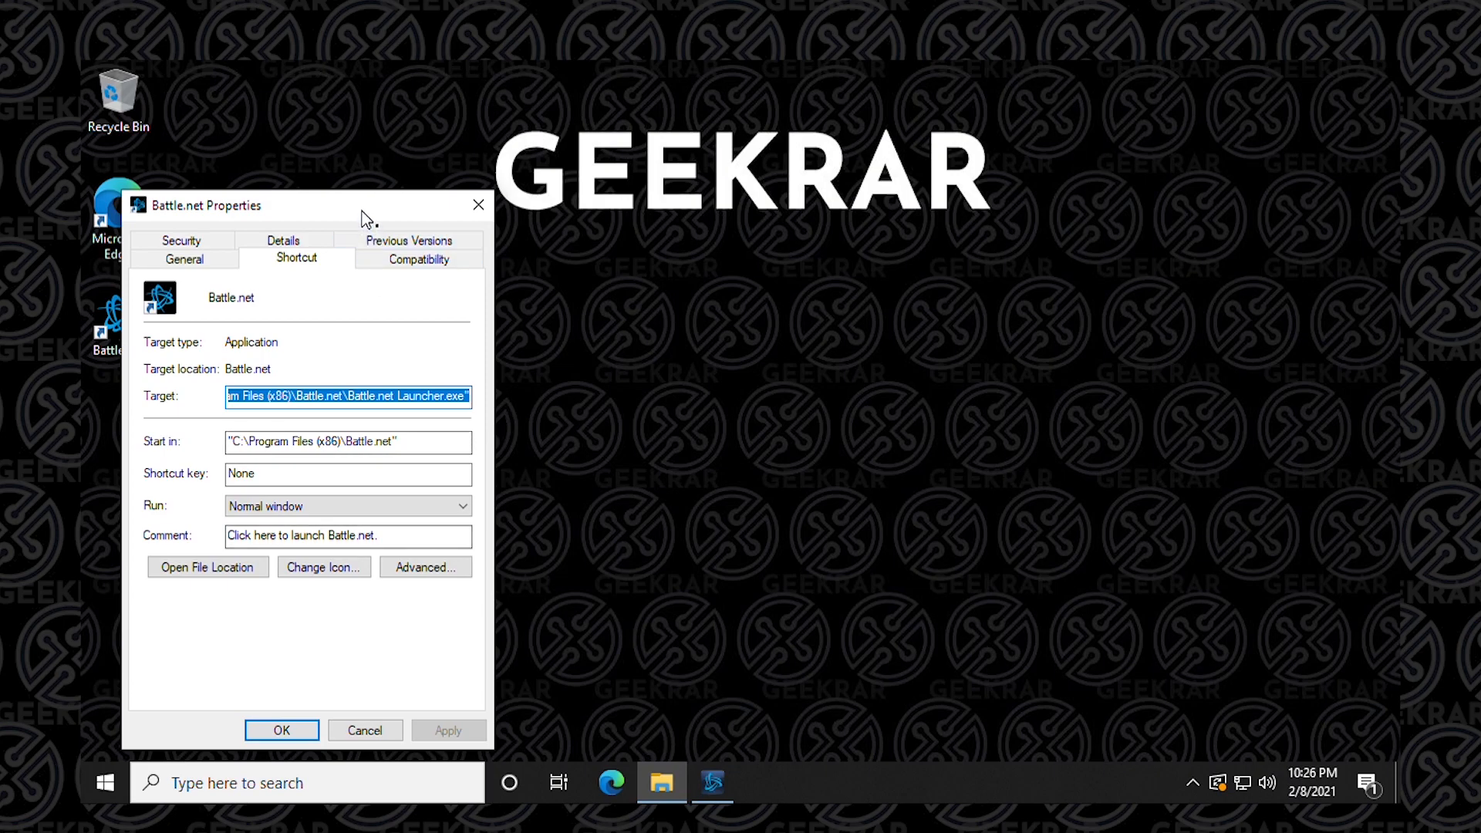
drag(205, 205, 647, 131)
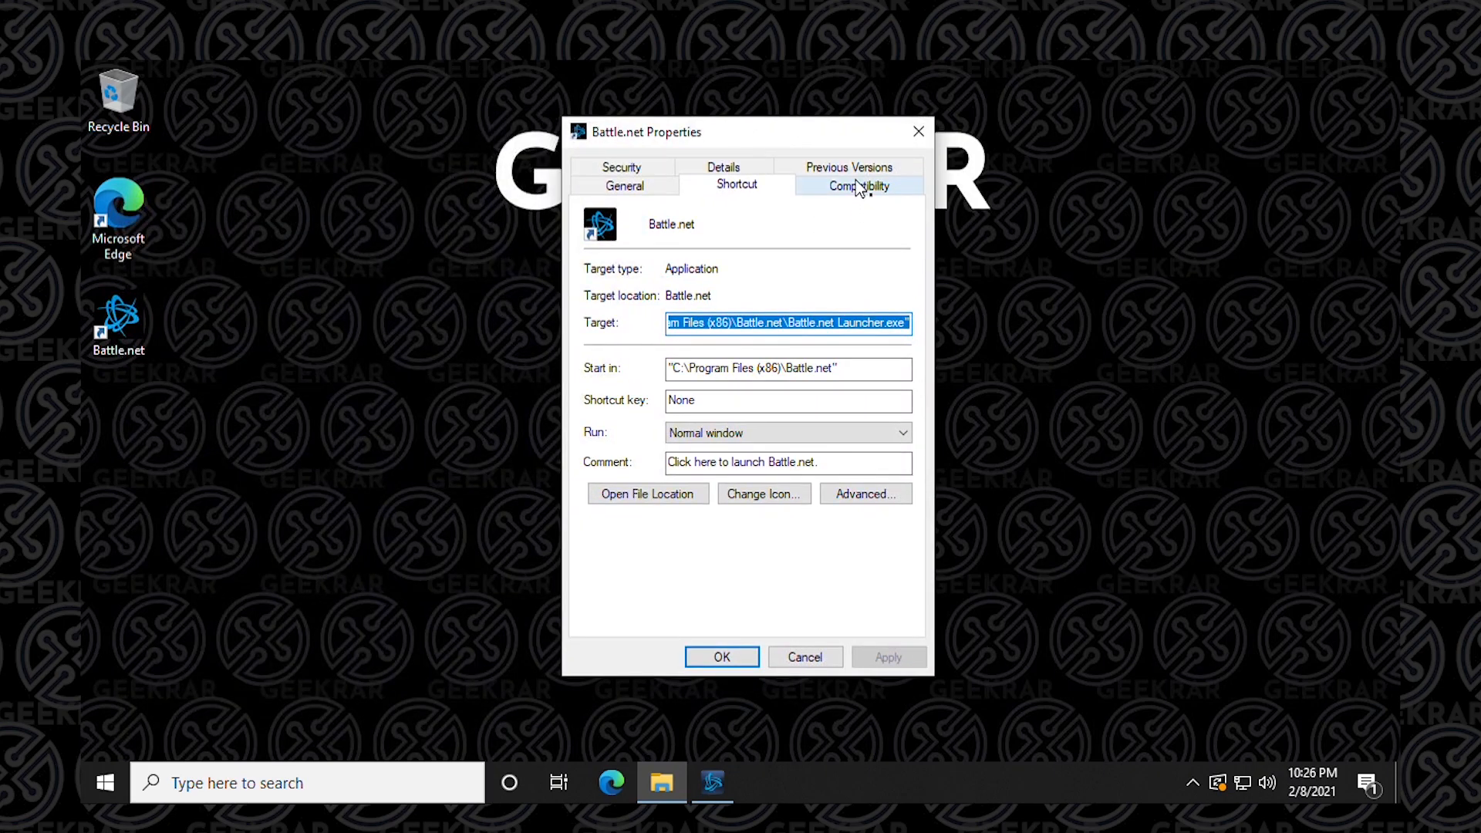
click(859, 184)
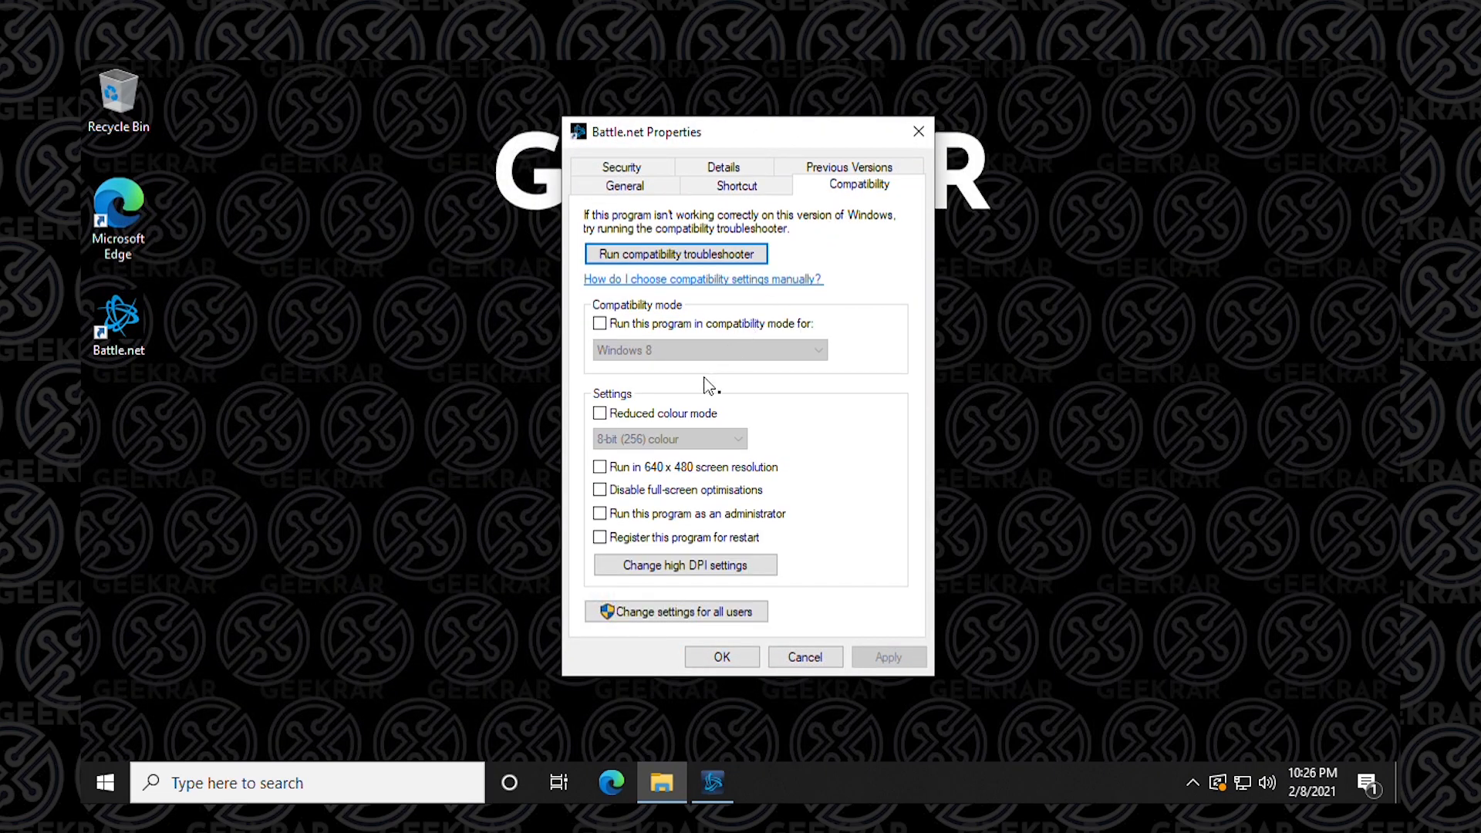
mouse_move(655, 531)
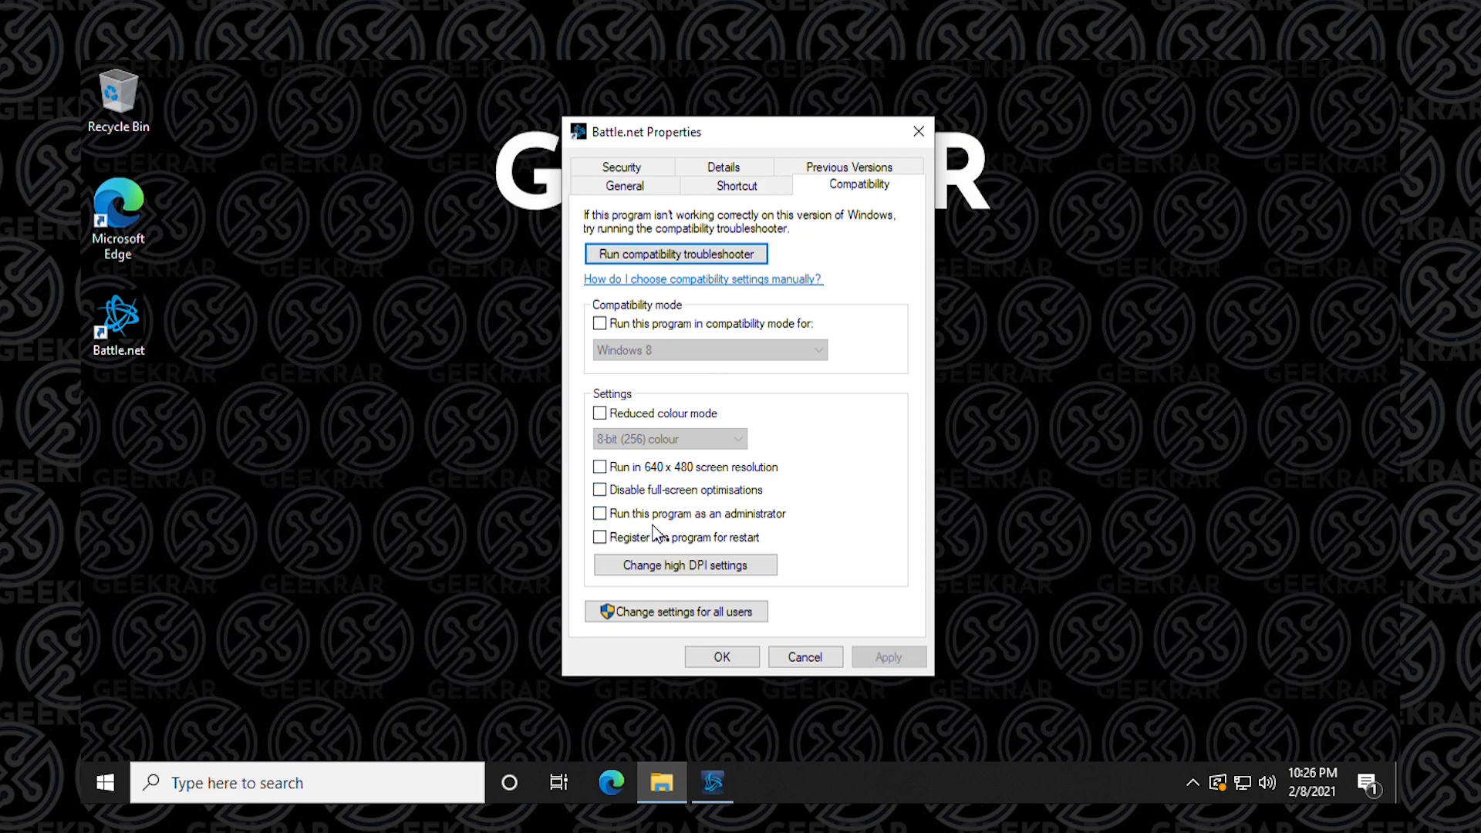
click(598, 514)
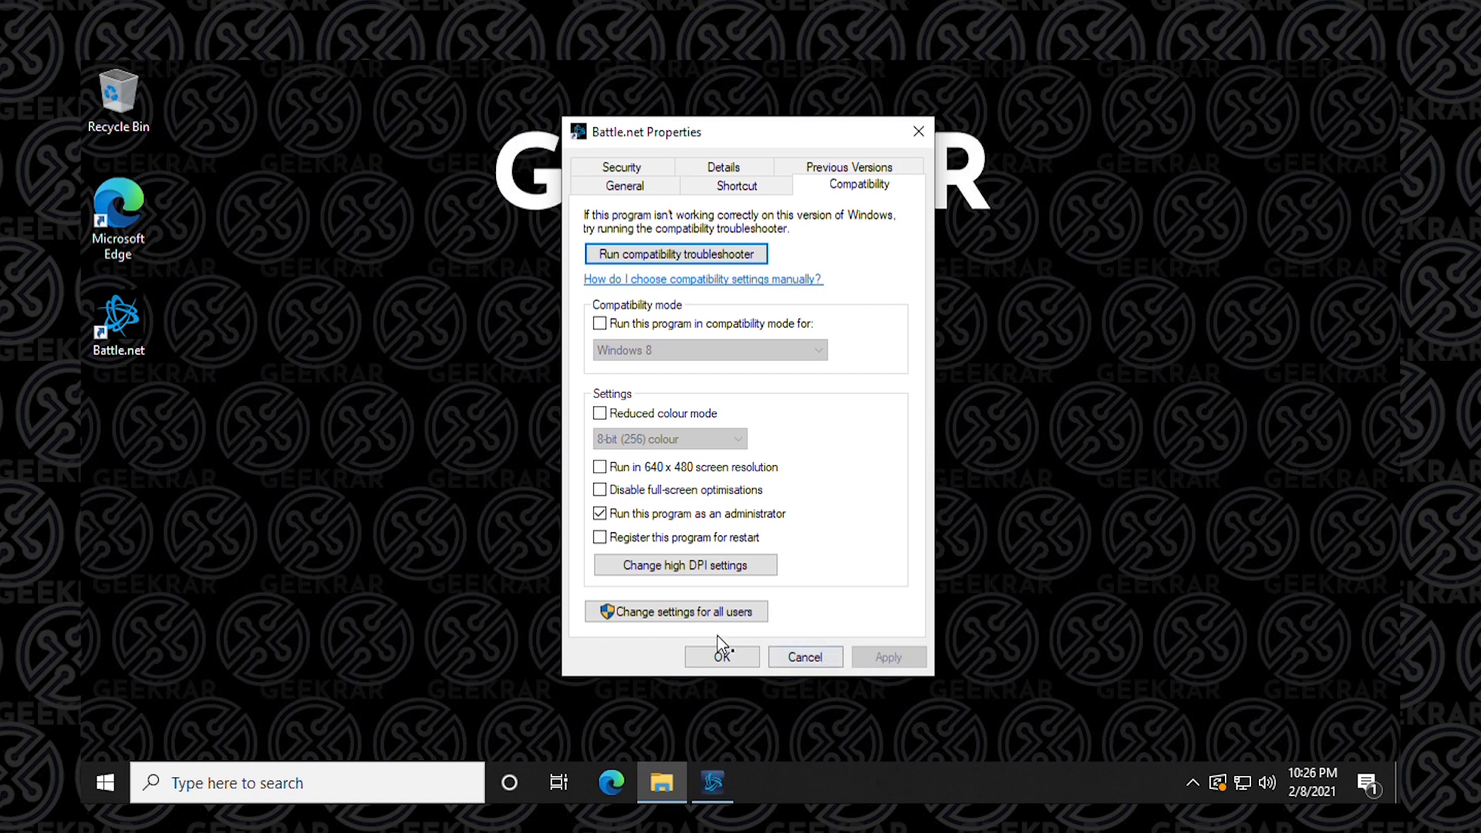
click(722, 656)
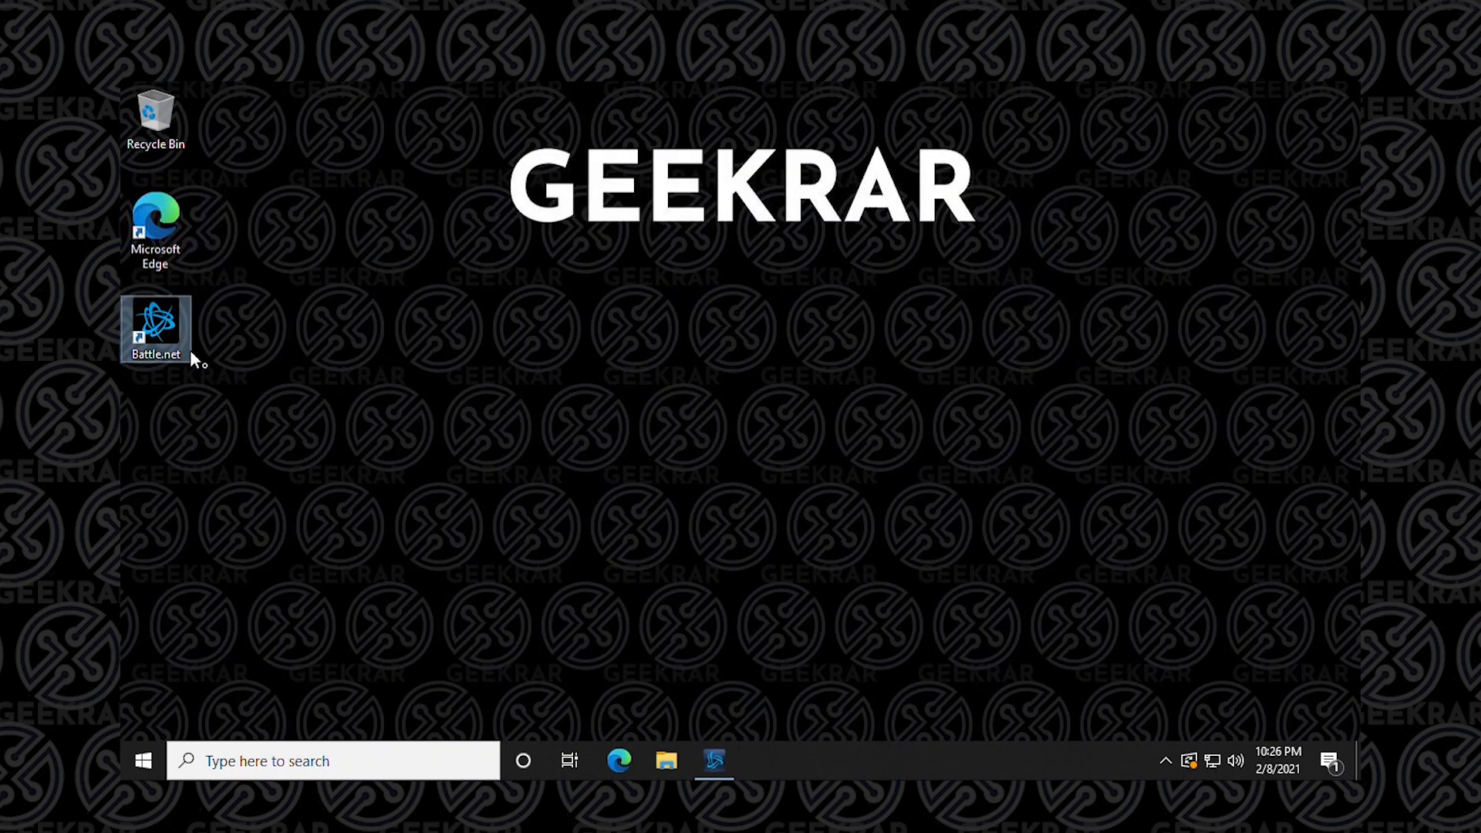
Reopen the Battle.net shortcut's properties and tick 'Disable full-screen optimisations'
right_click(155, 329)
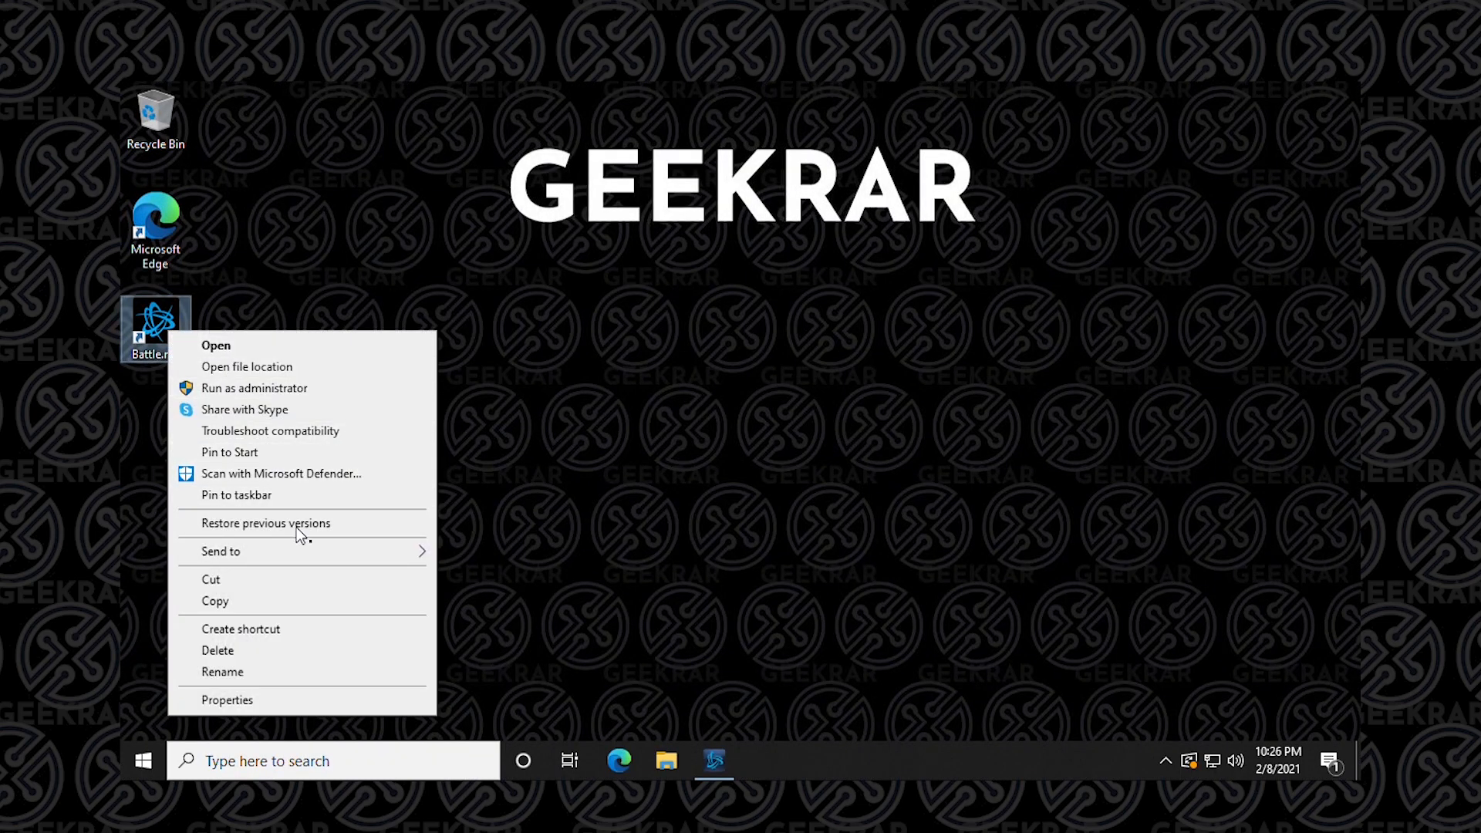
click(226, 700)
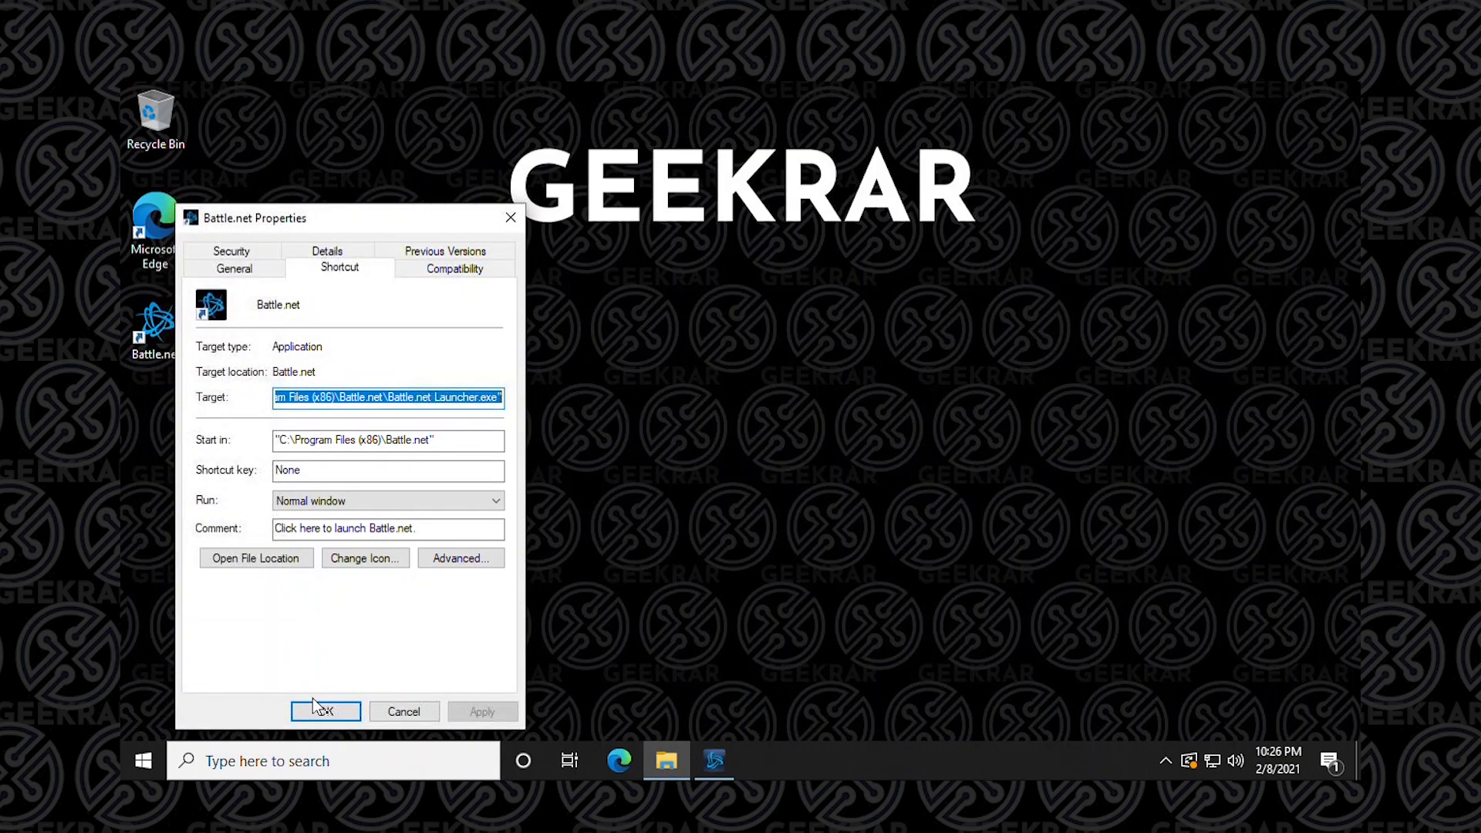
drag(256, 218, 647, 185)
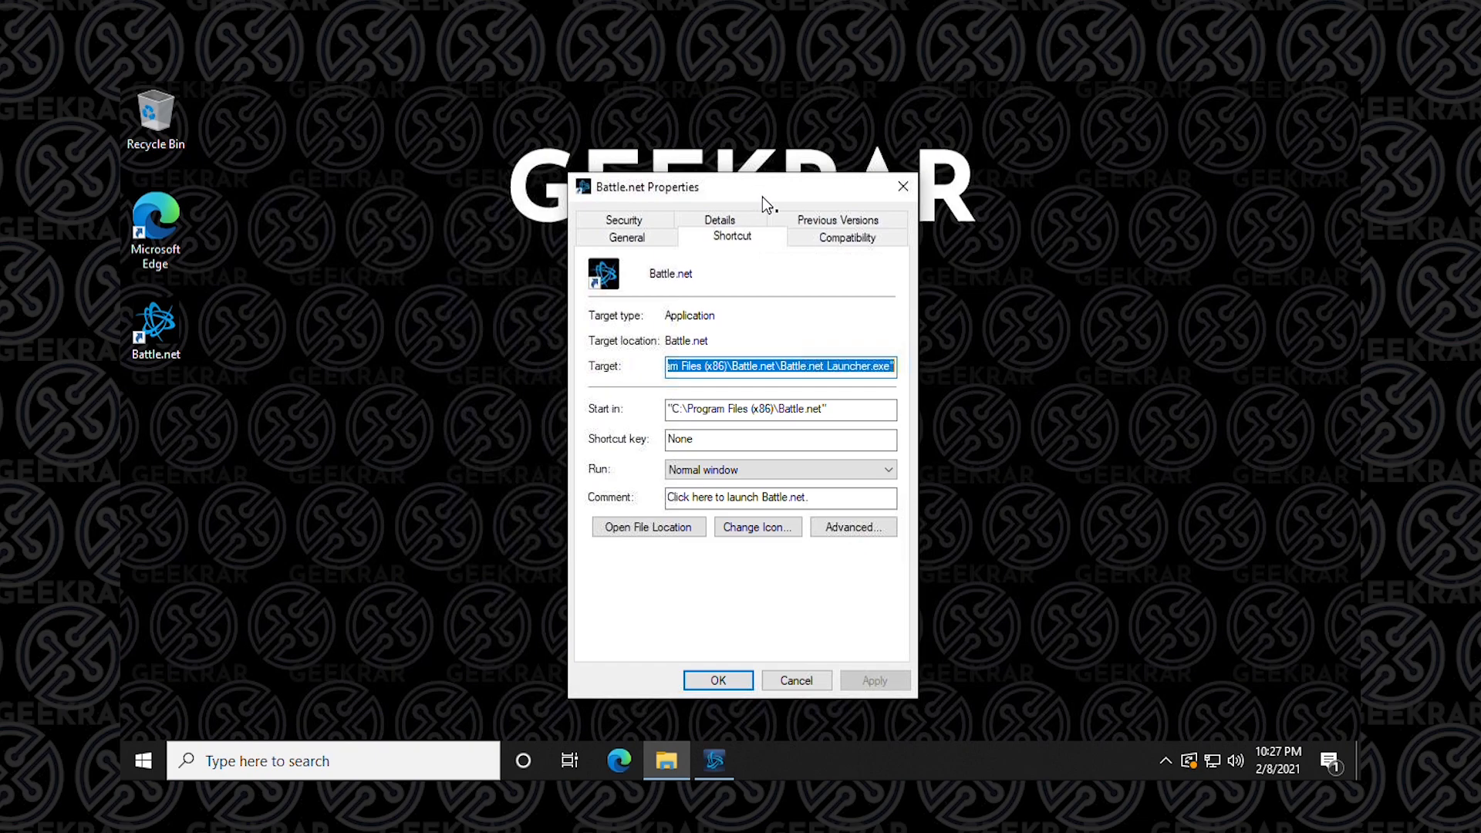
click(846, 236)
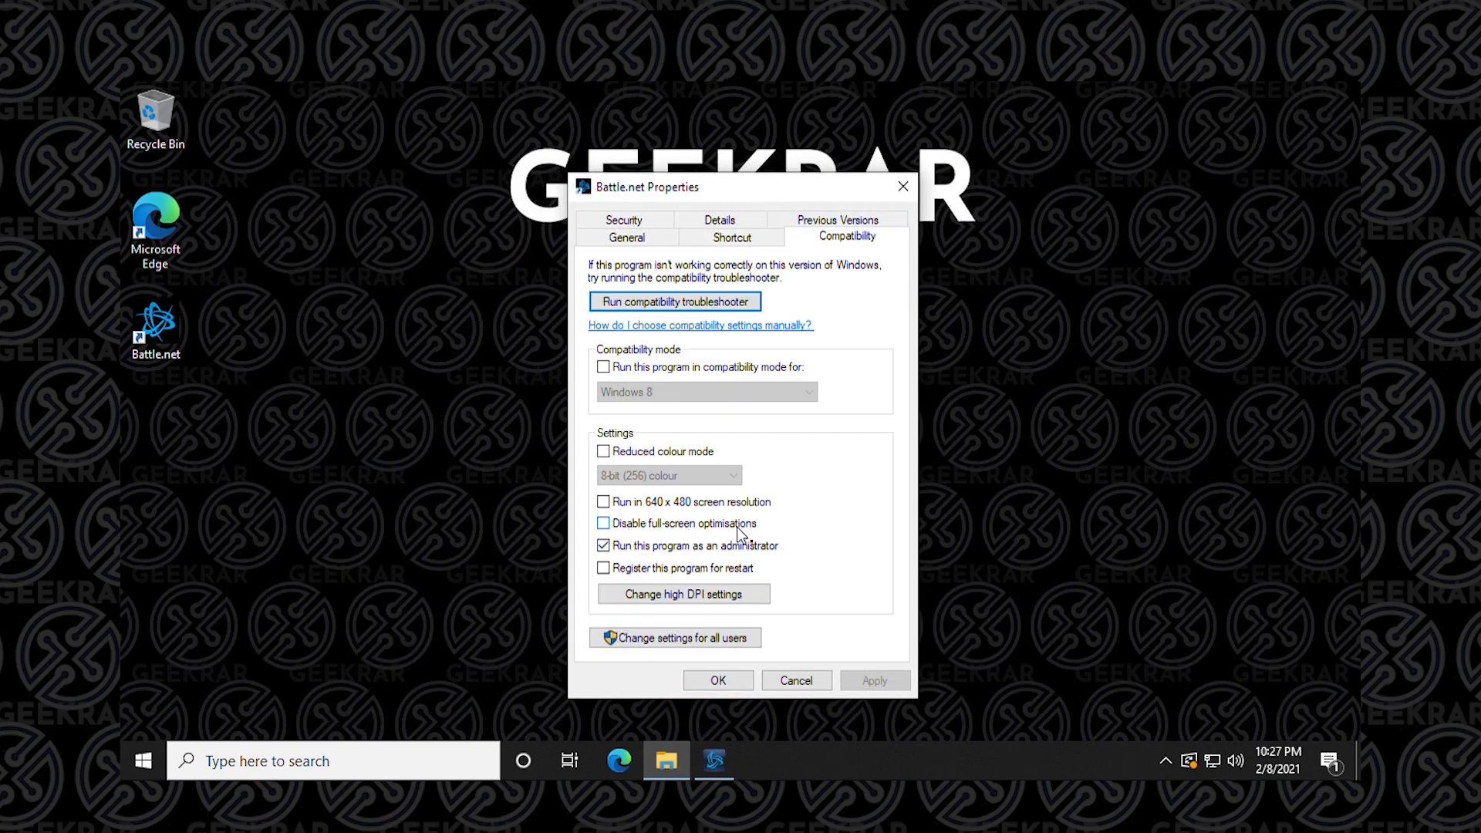
click(604, 523)
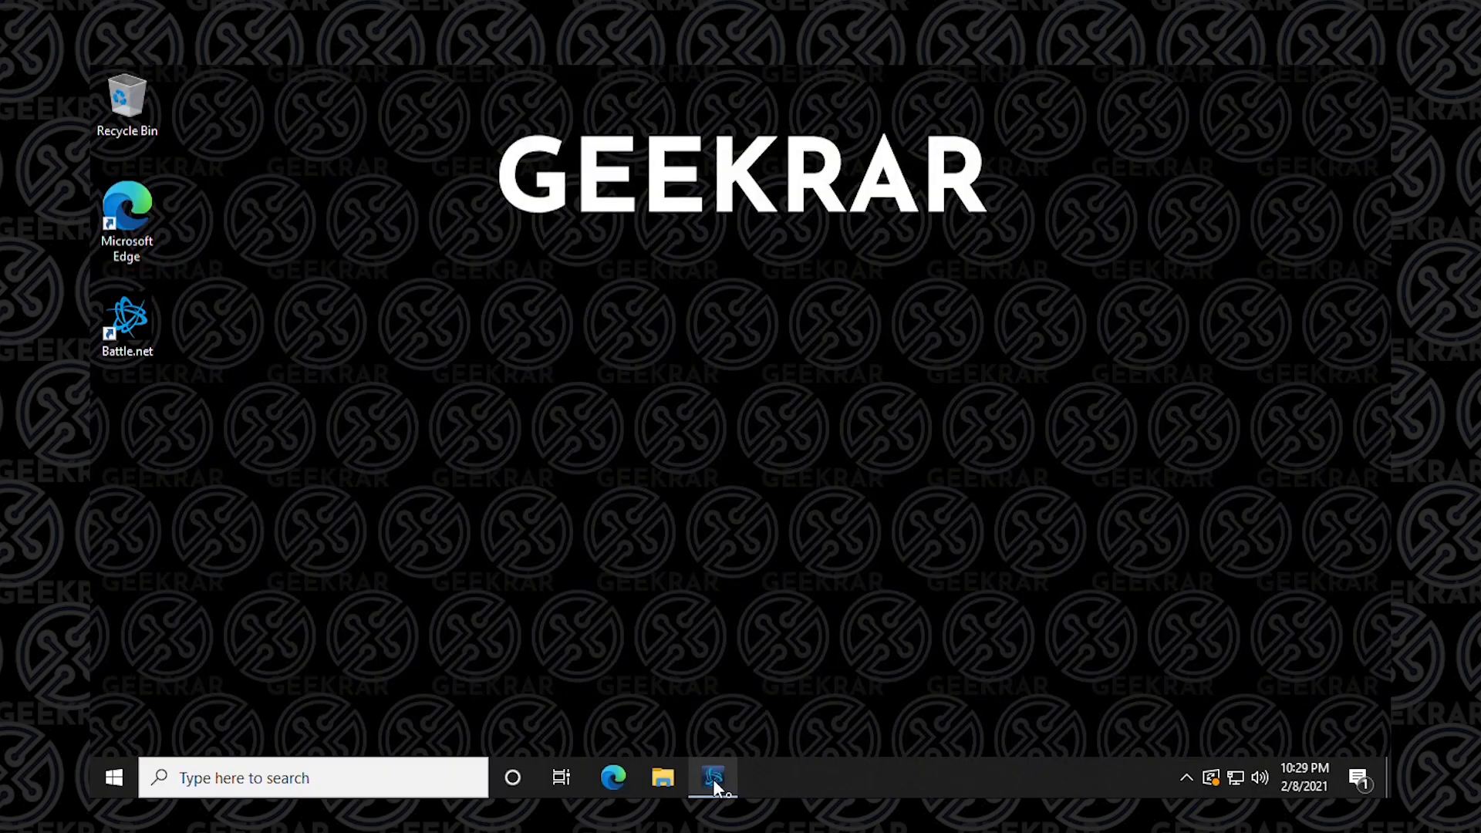
Run Scan and Repair on Call of Duty: Warzone from the Battle.net gear menu
click(712, 777)
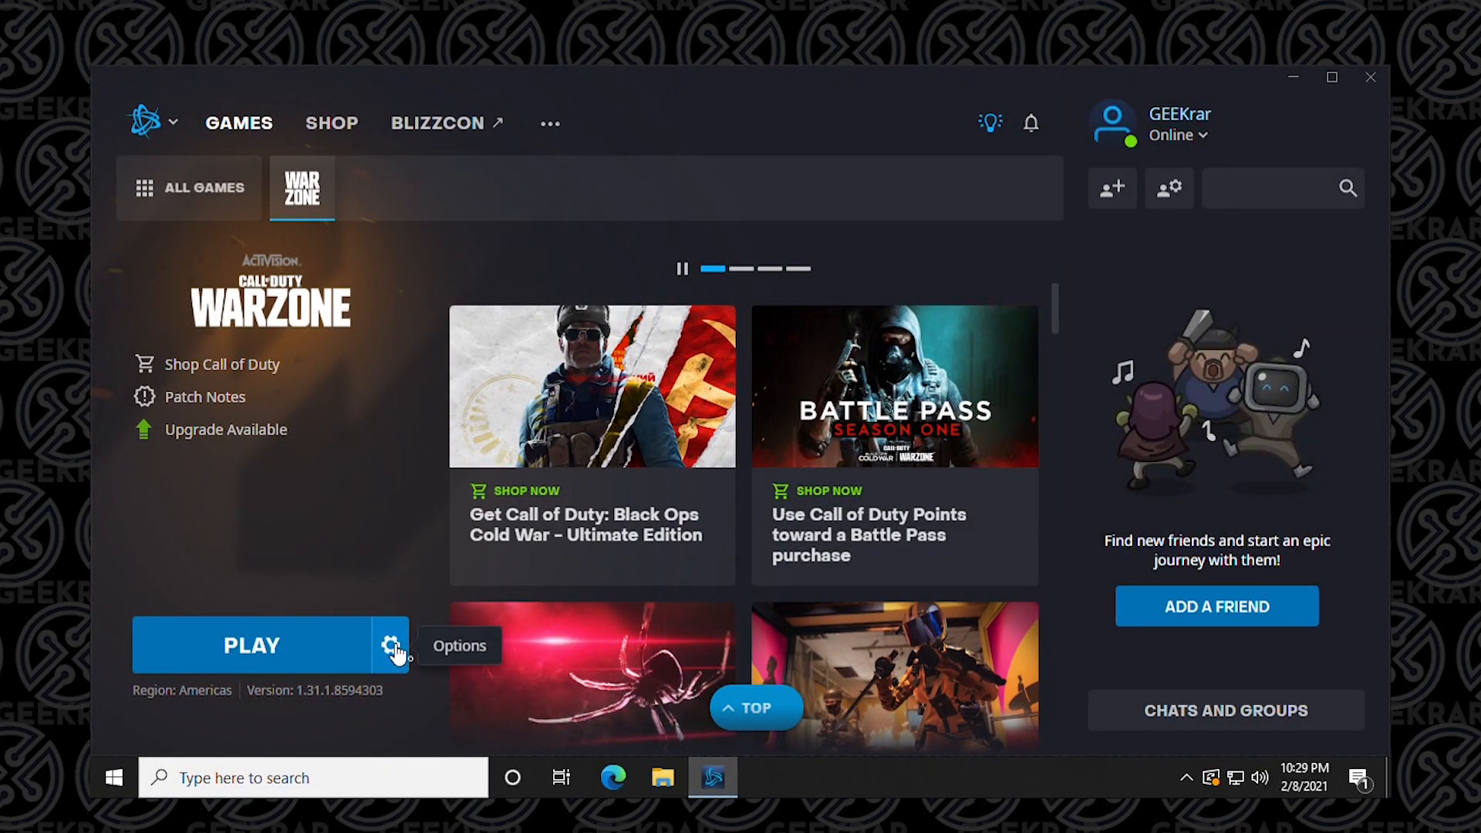
click(389, 645)
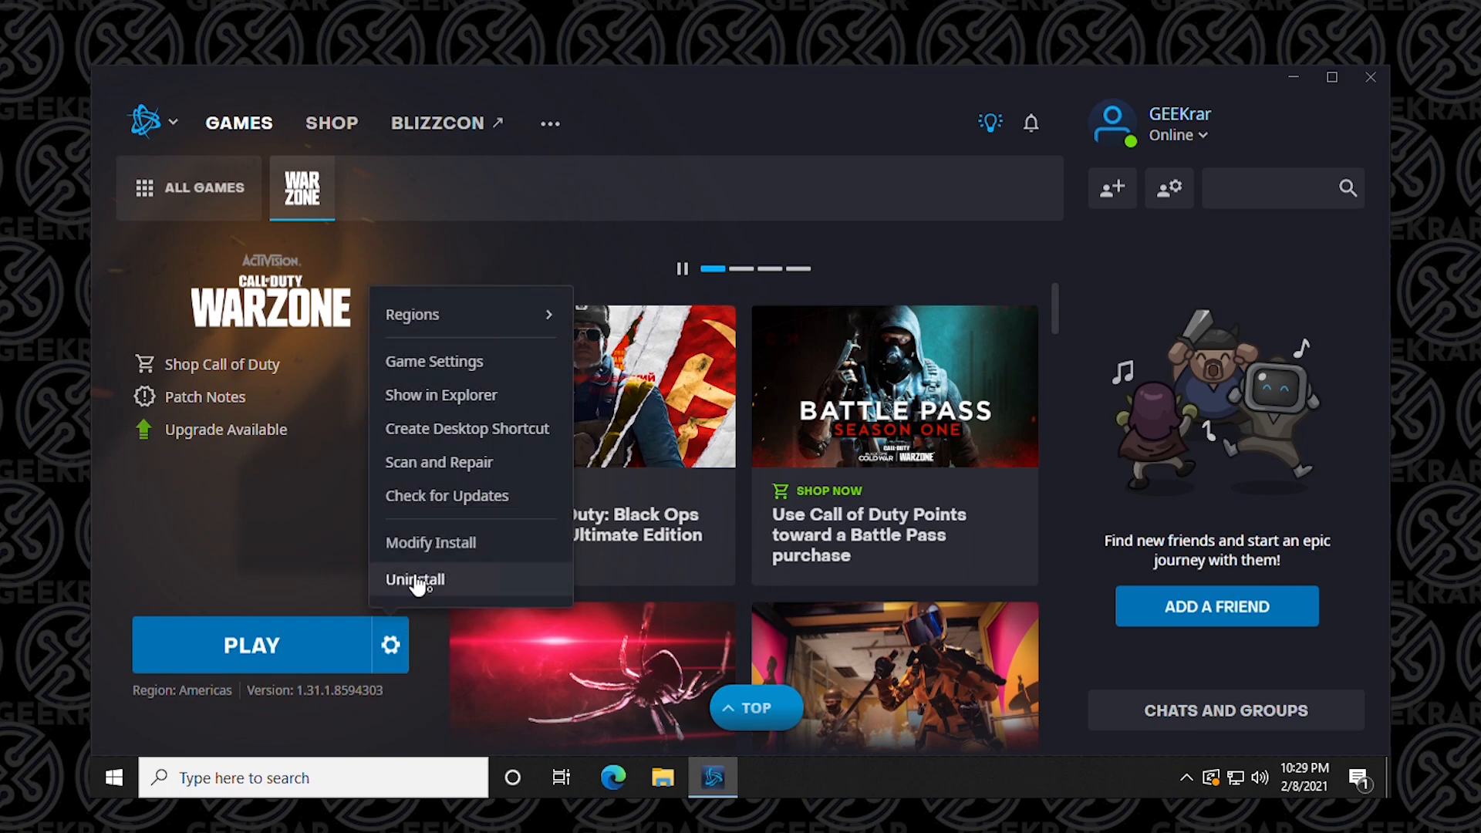
click(439, 462)
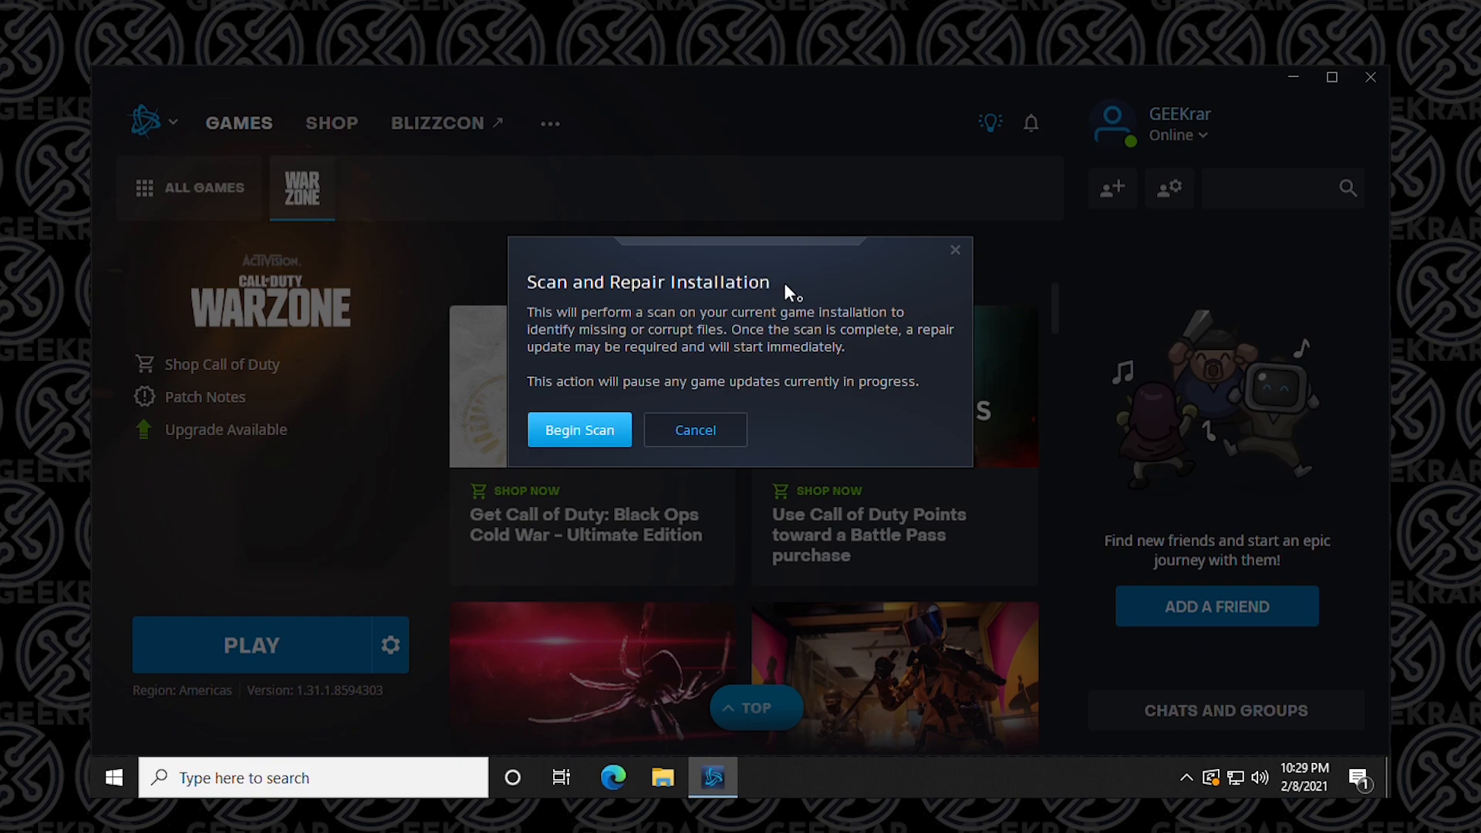
mouse_move(589, 442)
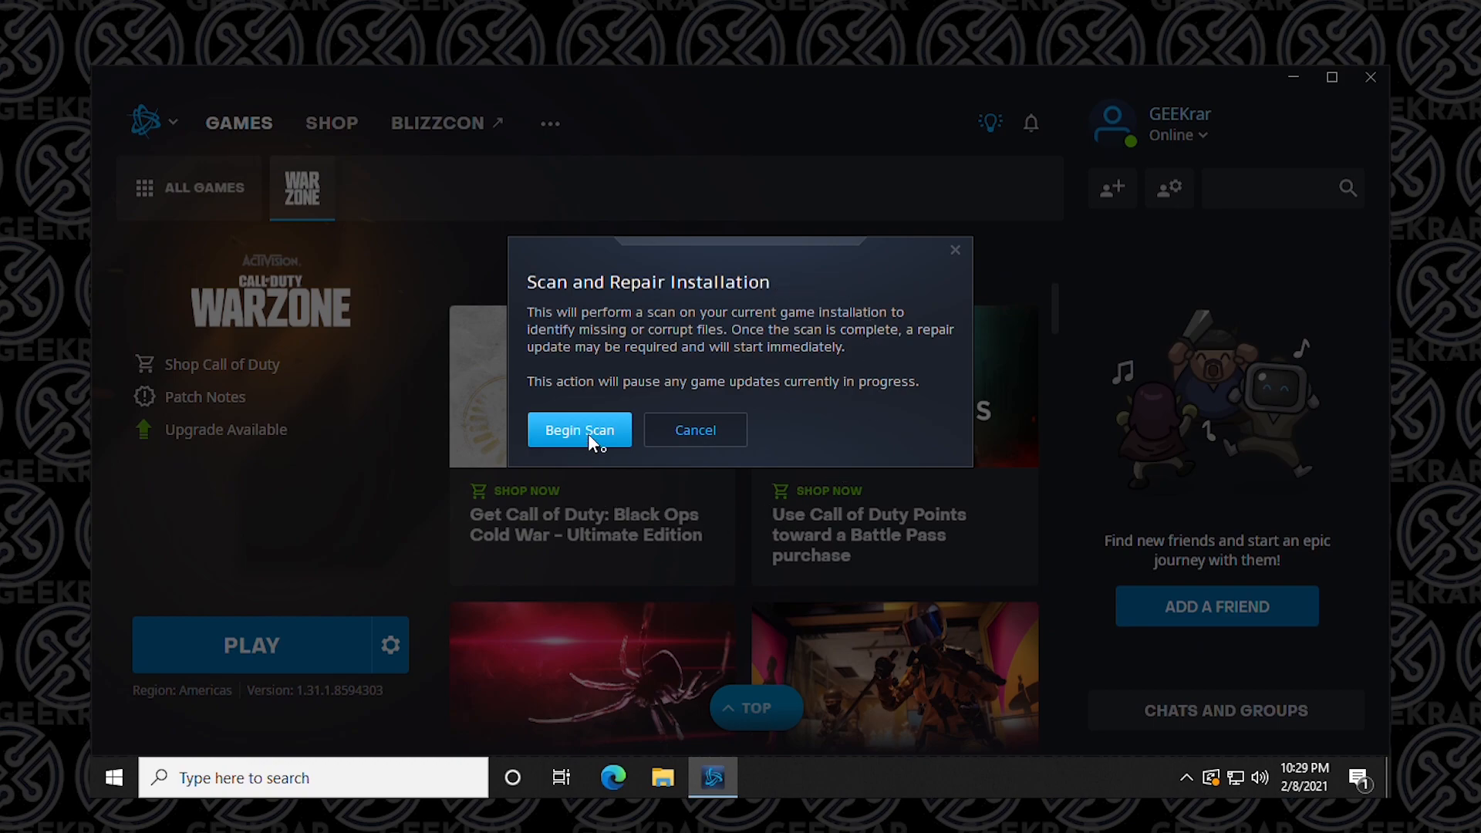
click(580, 430)
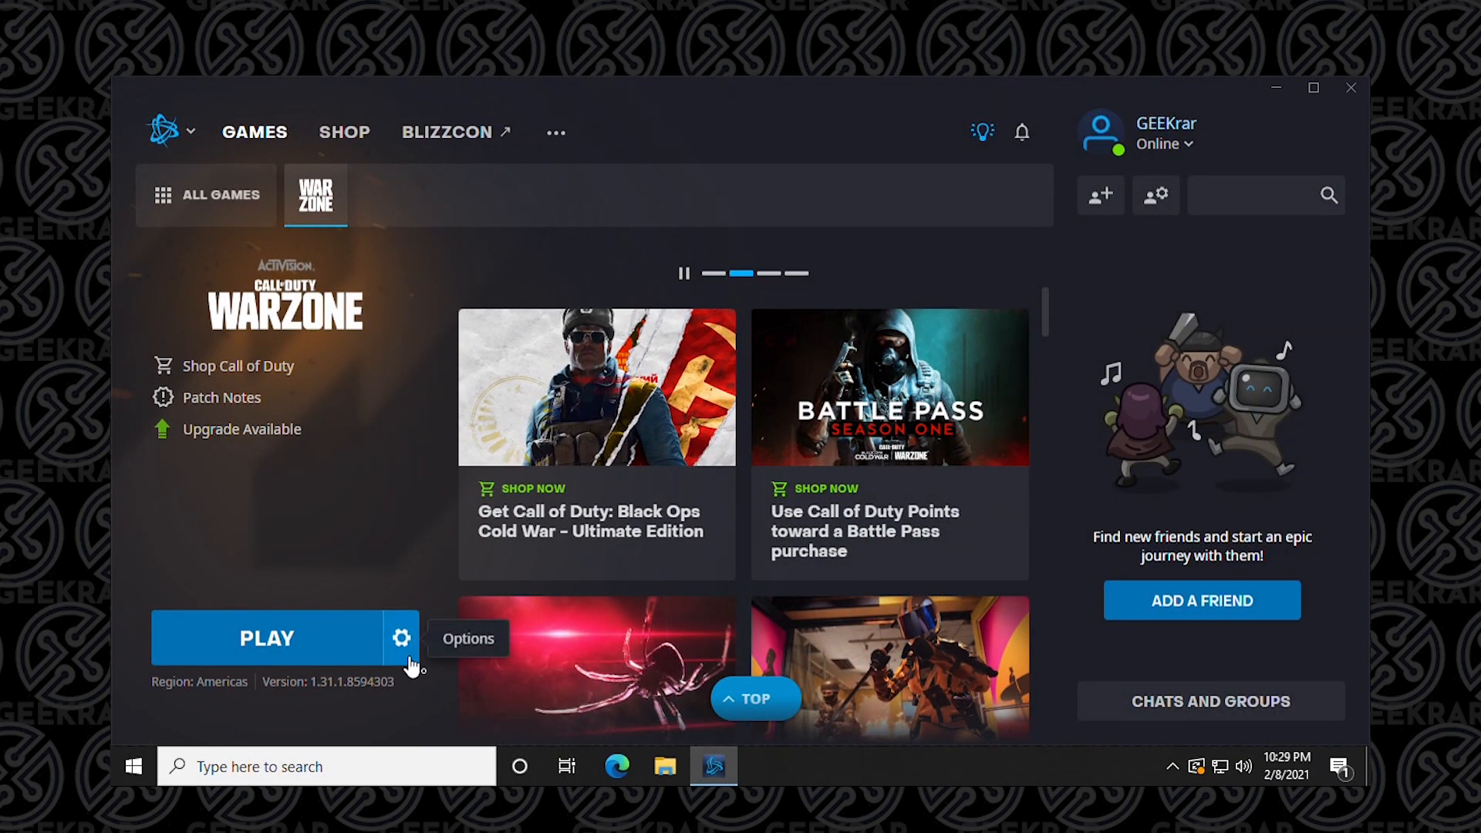
Enable additional command line arguments for Warzone, enter D3D11, and click Done
click(401, 639)
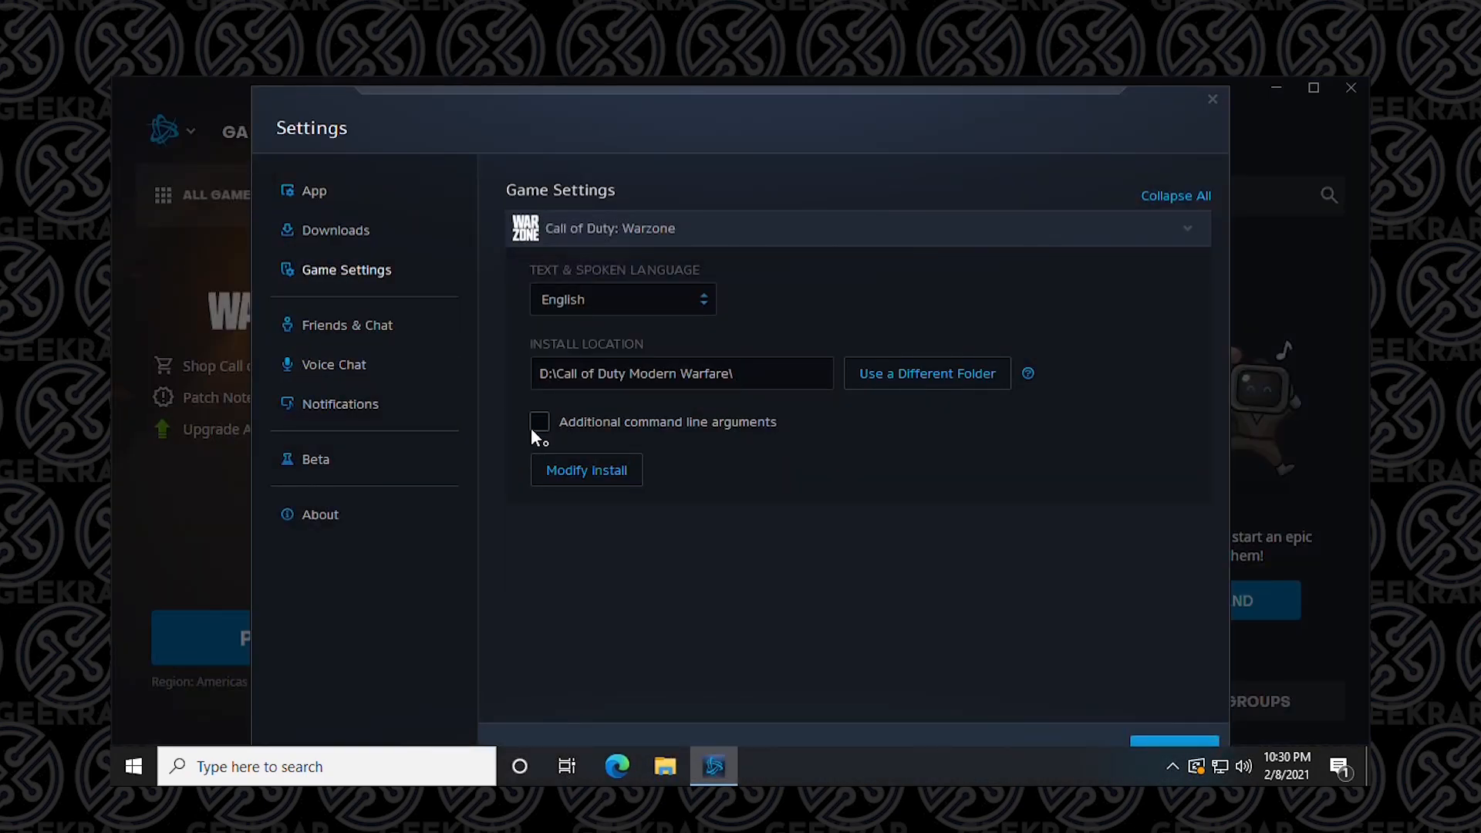
click(540, 421)
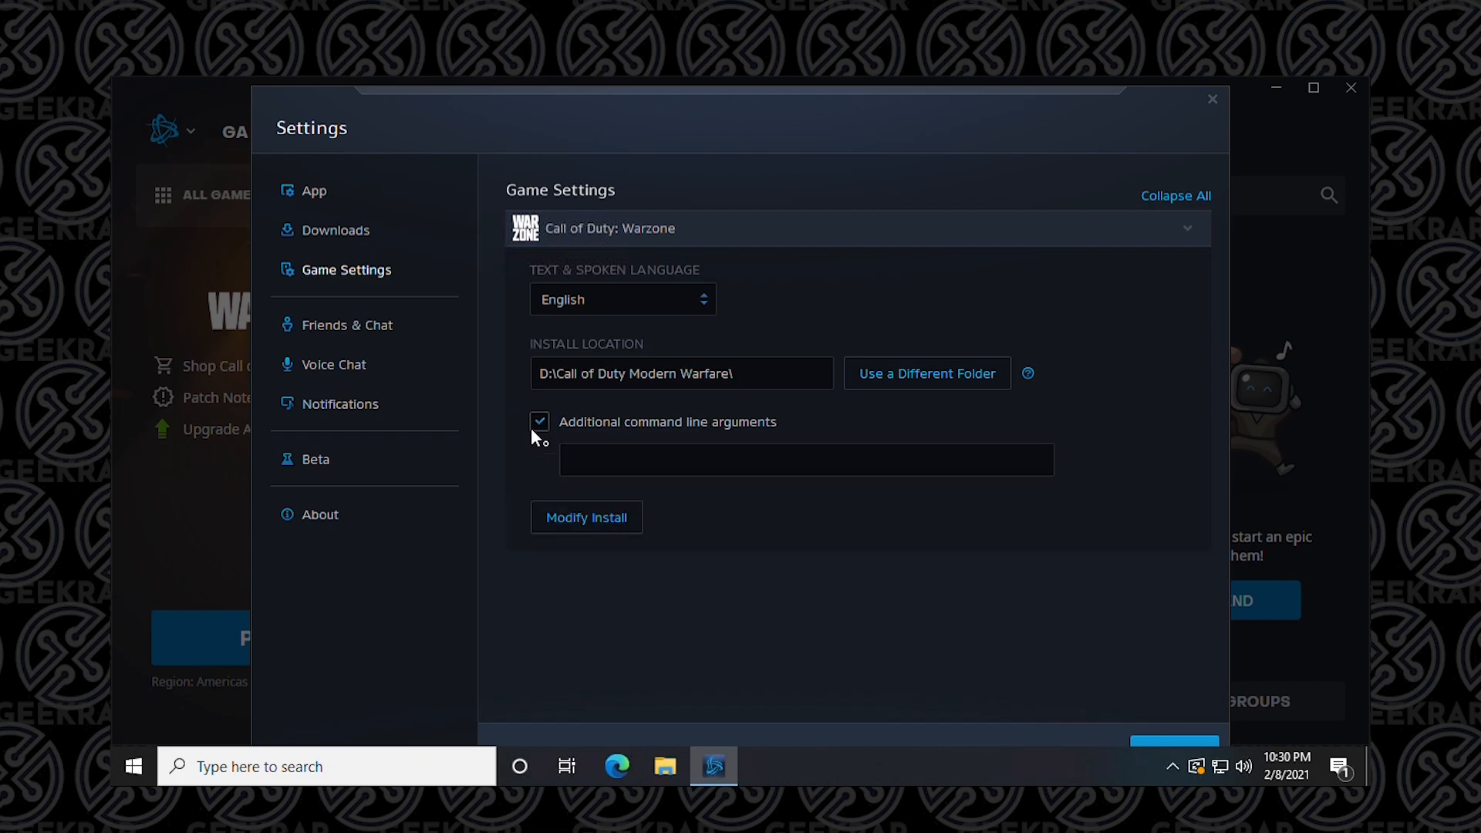
click(806, 460)
text(-)
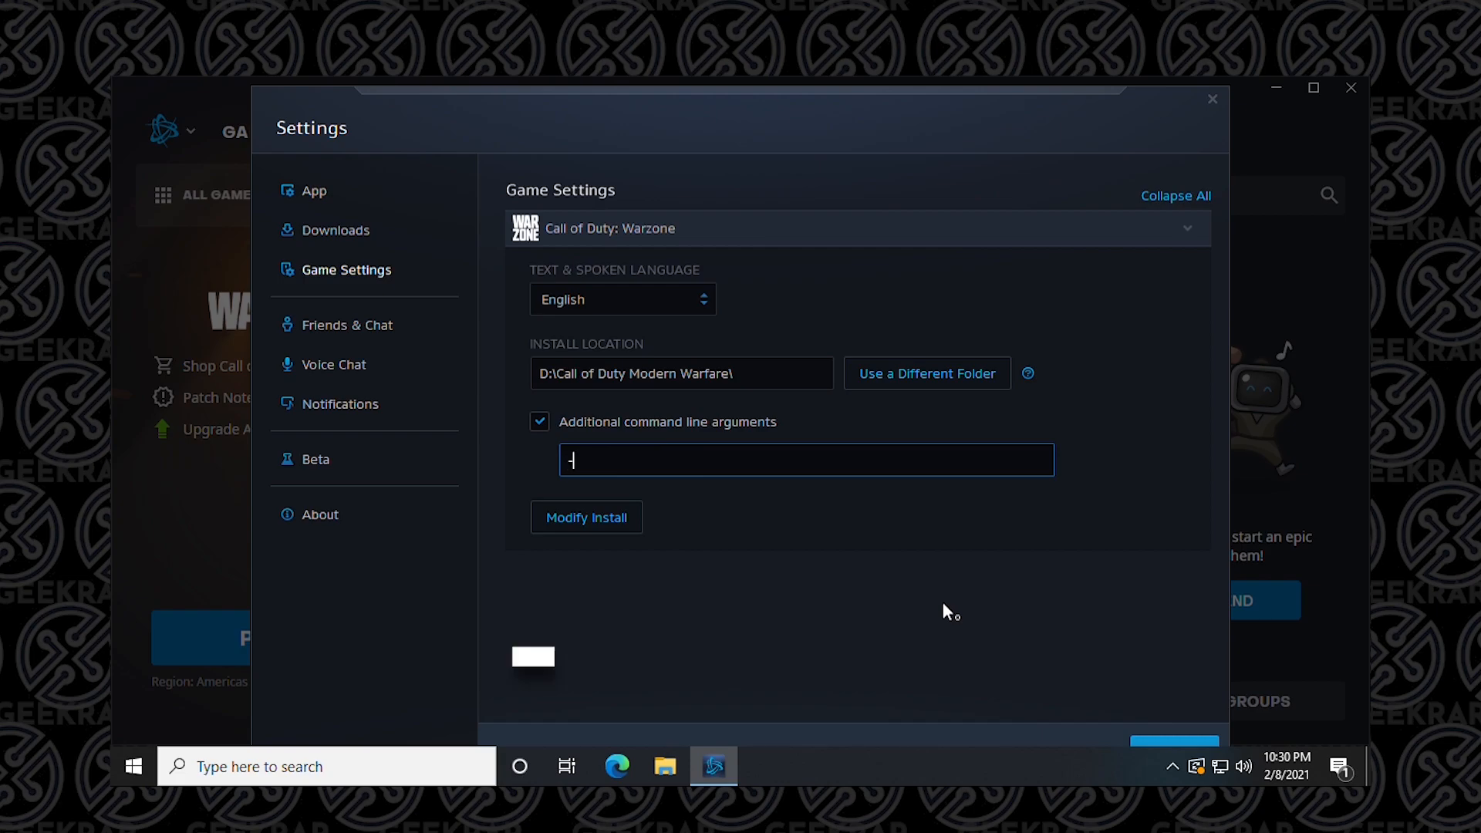
text(D3)
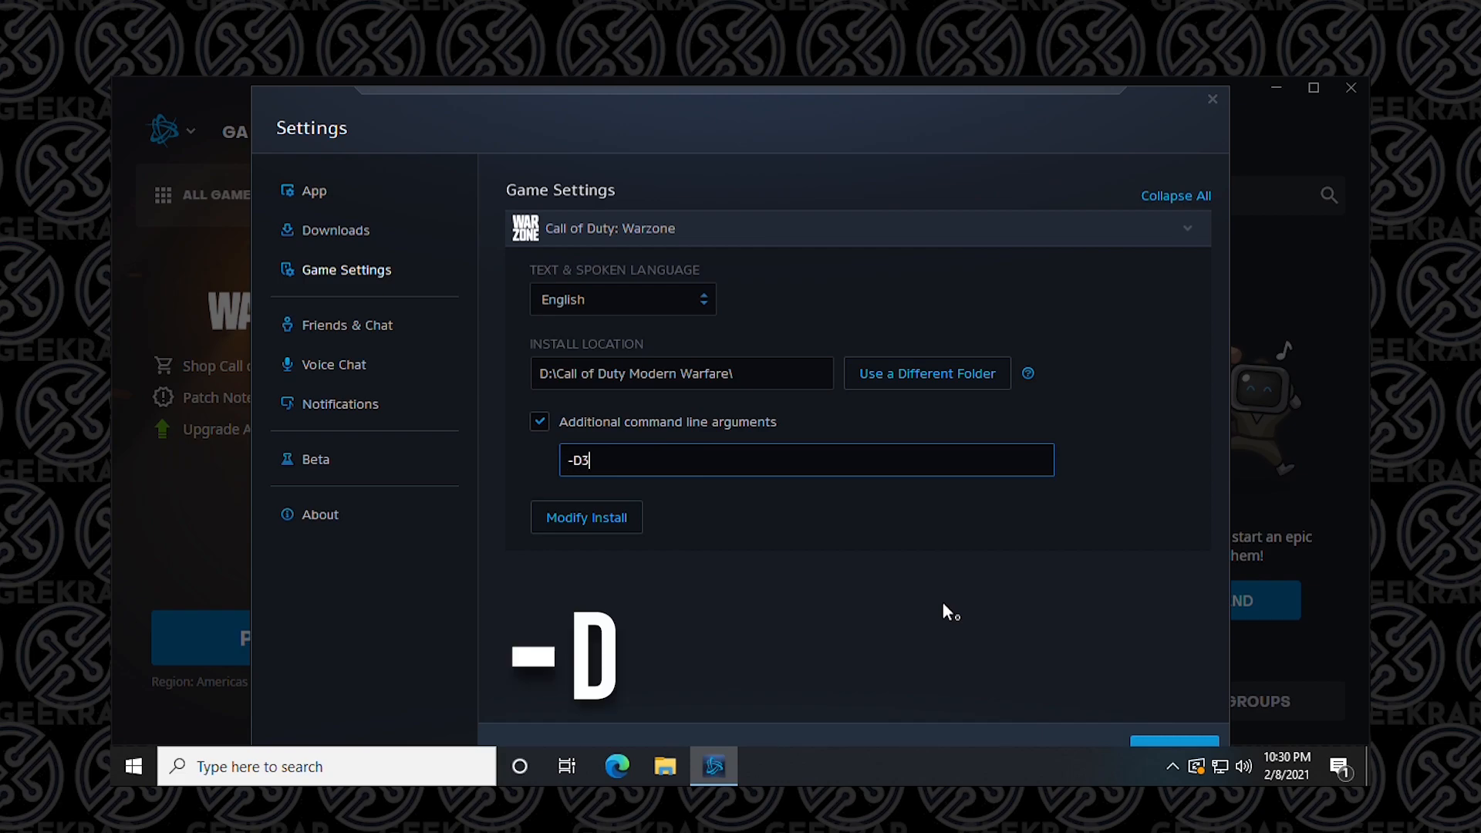
text(D1)
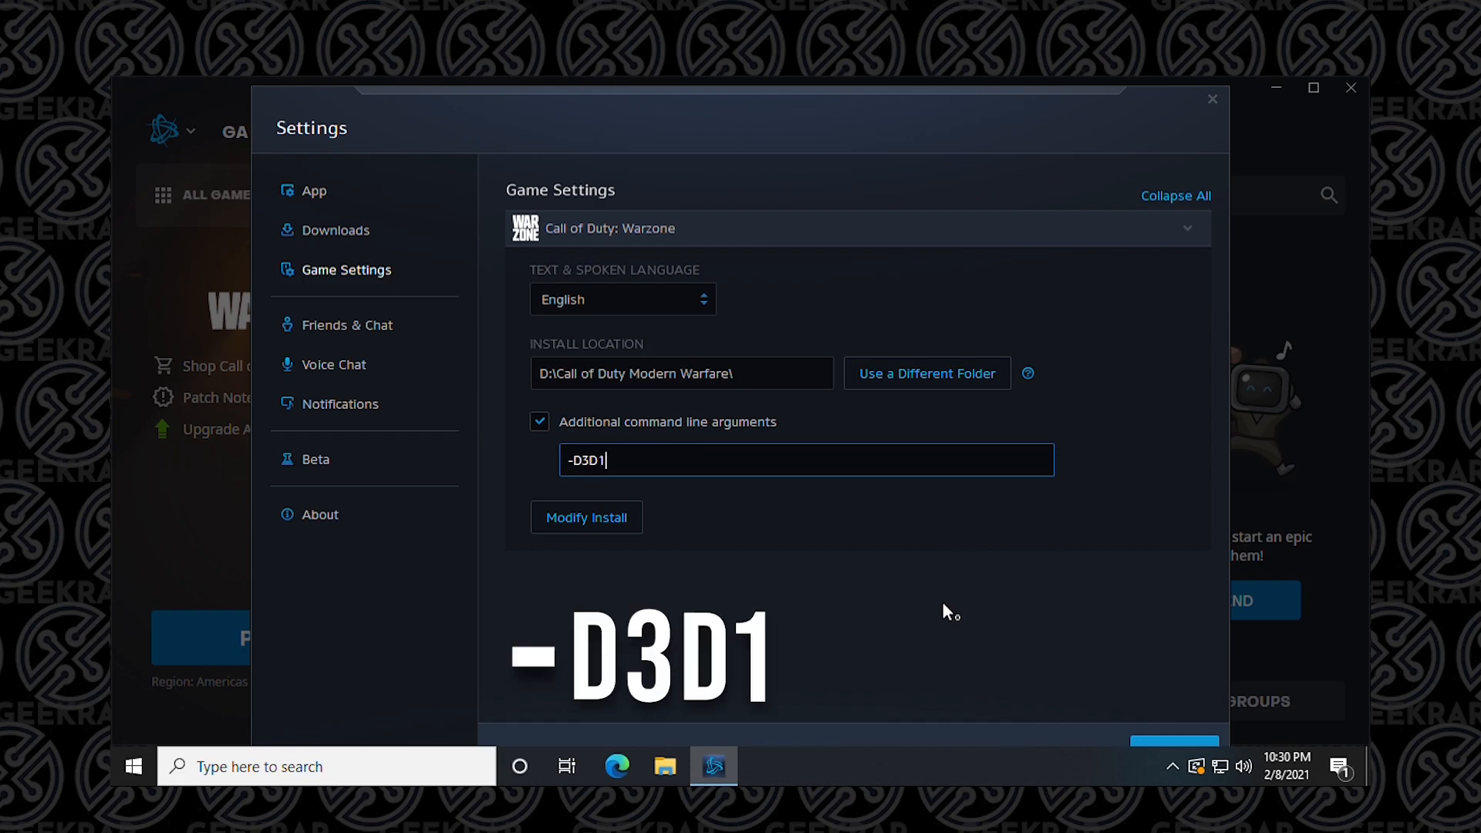
text(1)
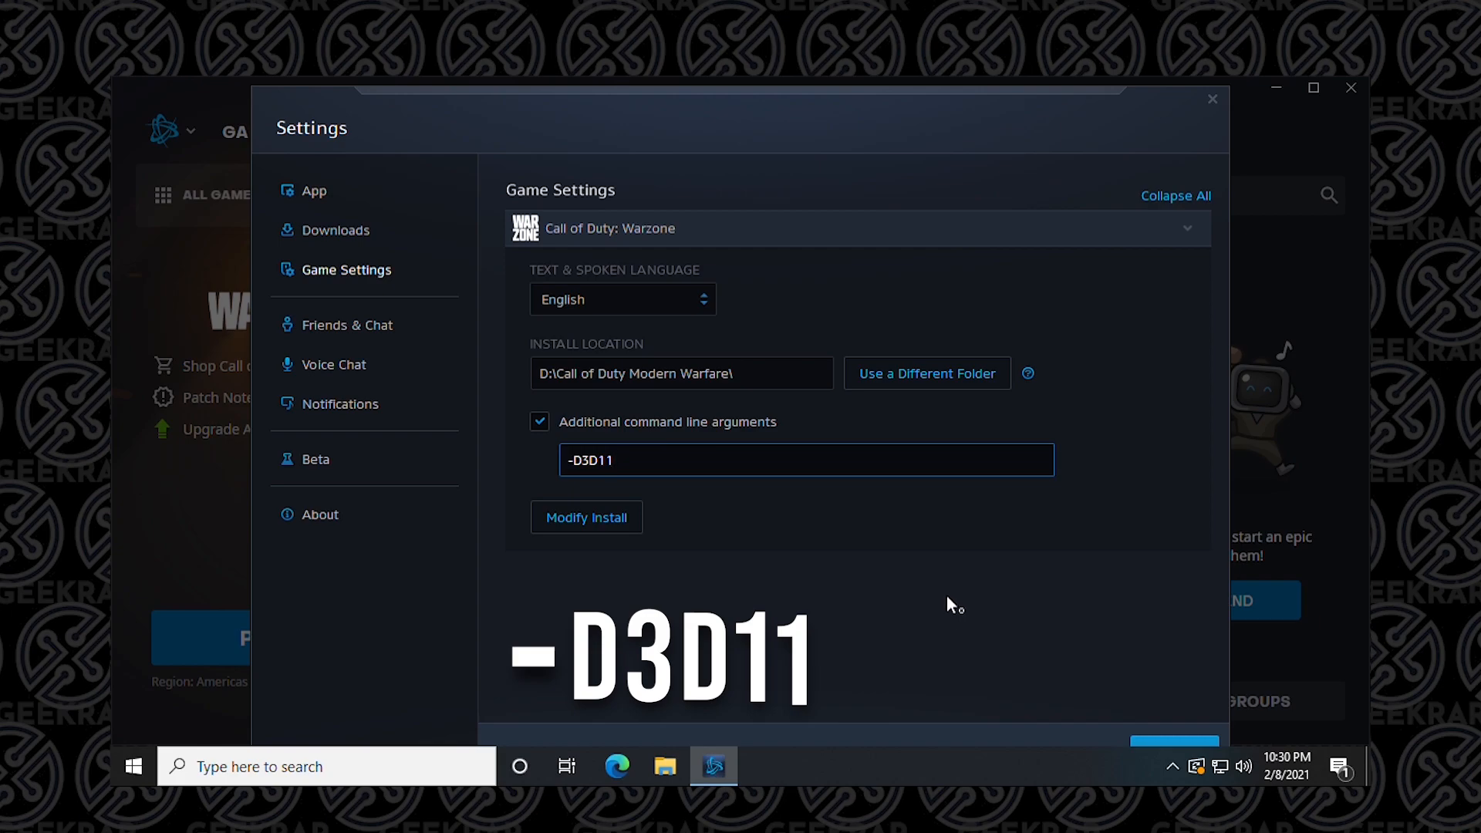
mouse_move(1176, 718)
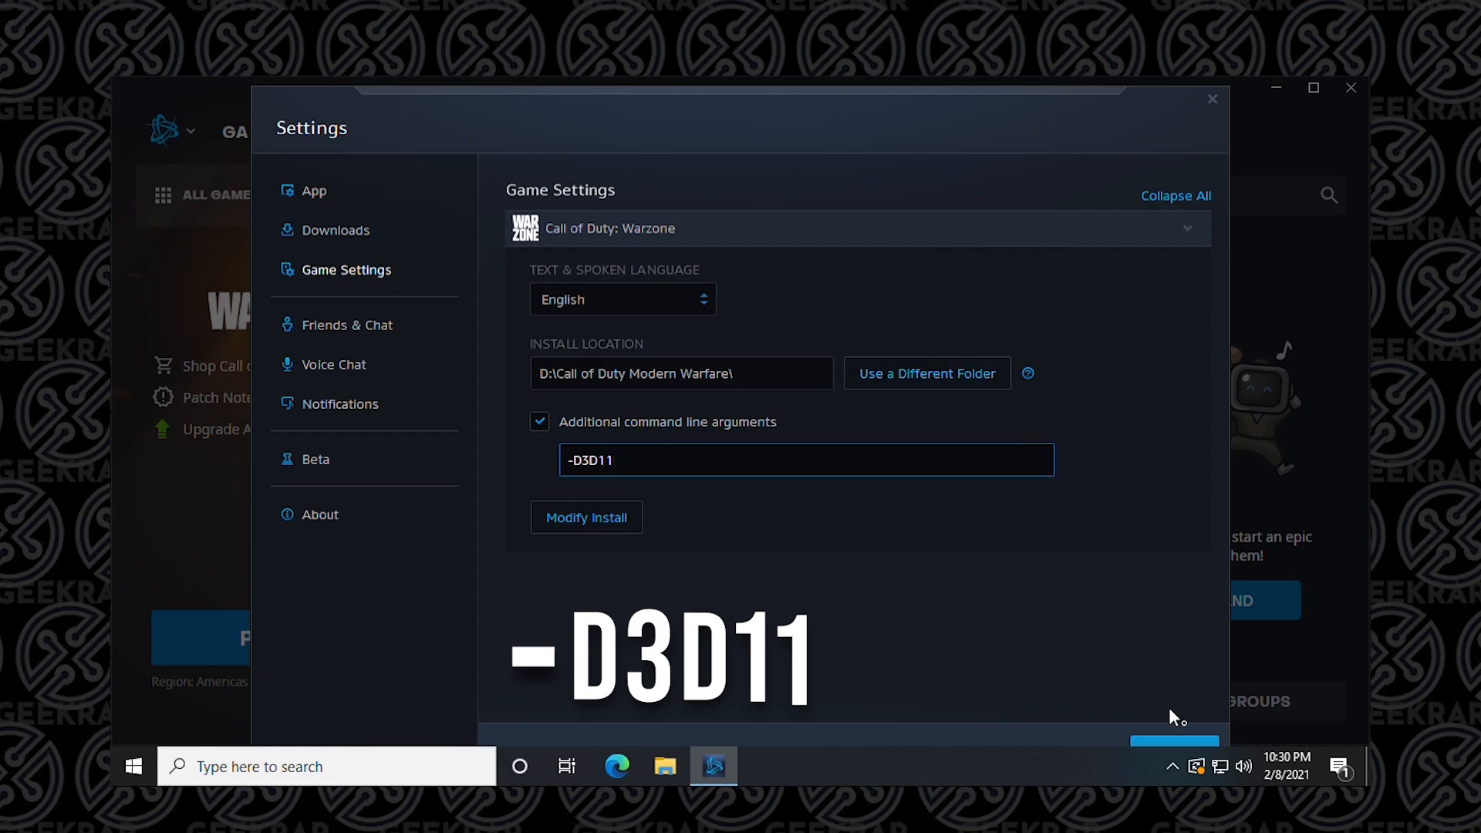
click(1212, 100)
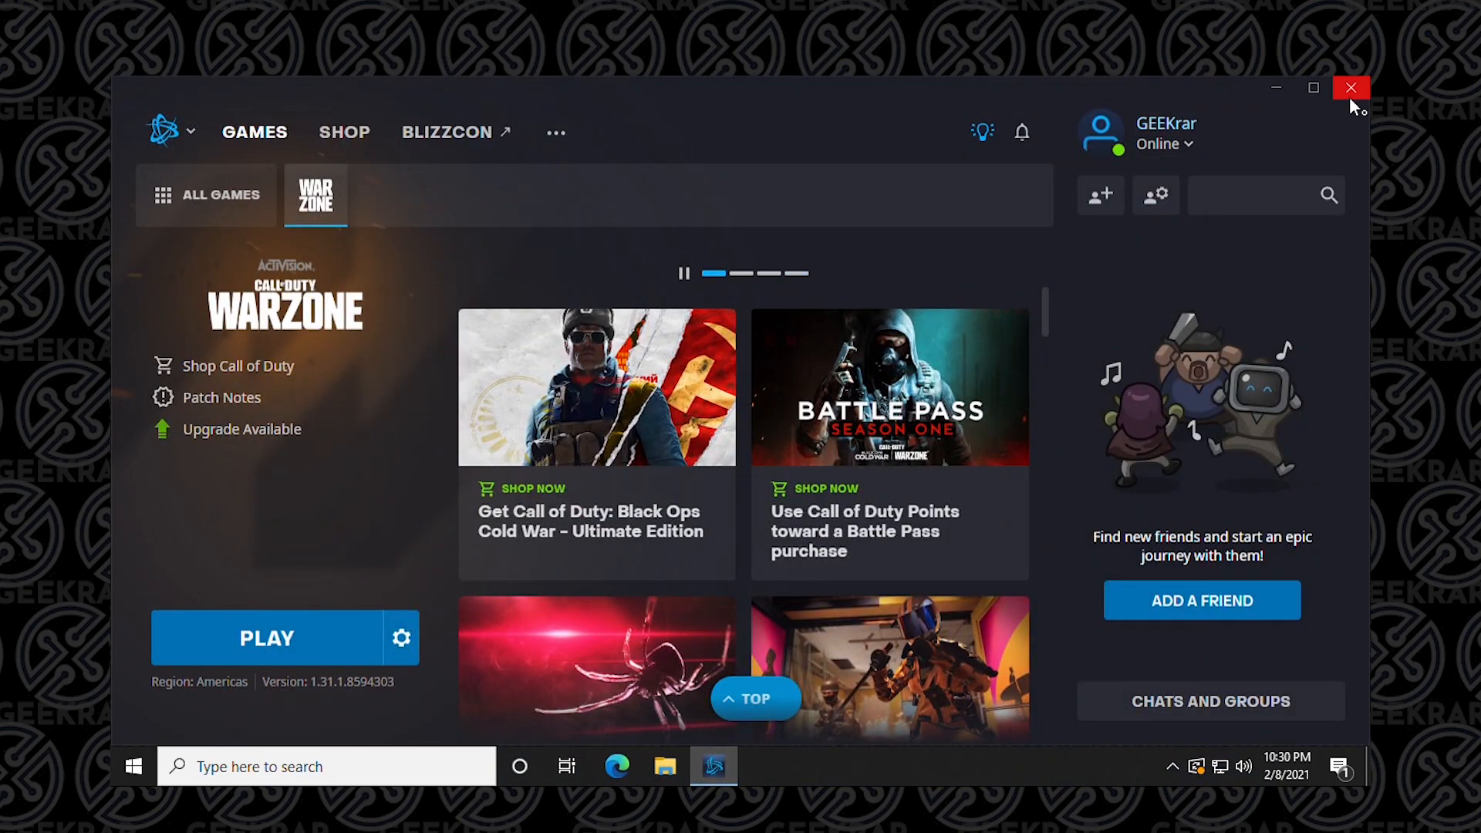
Close the Battle.net window and confirm Ok in the exit prompt
click(1351, 88)
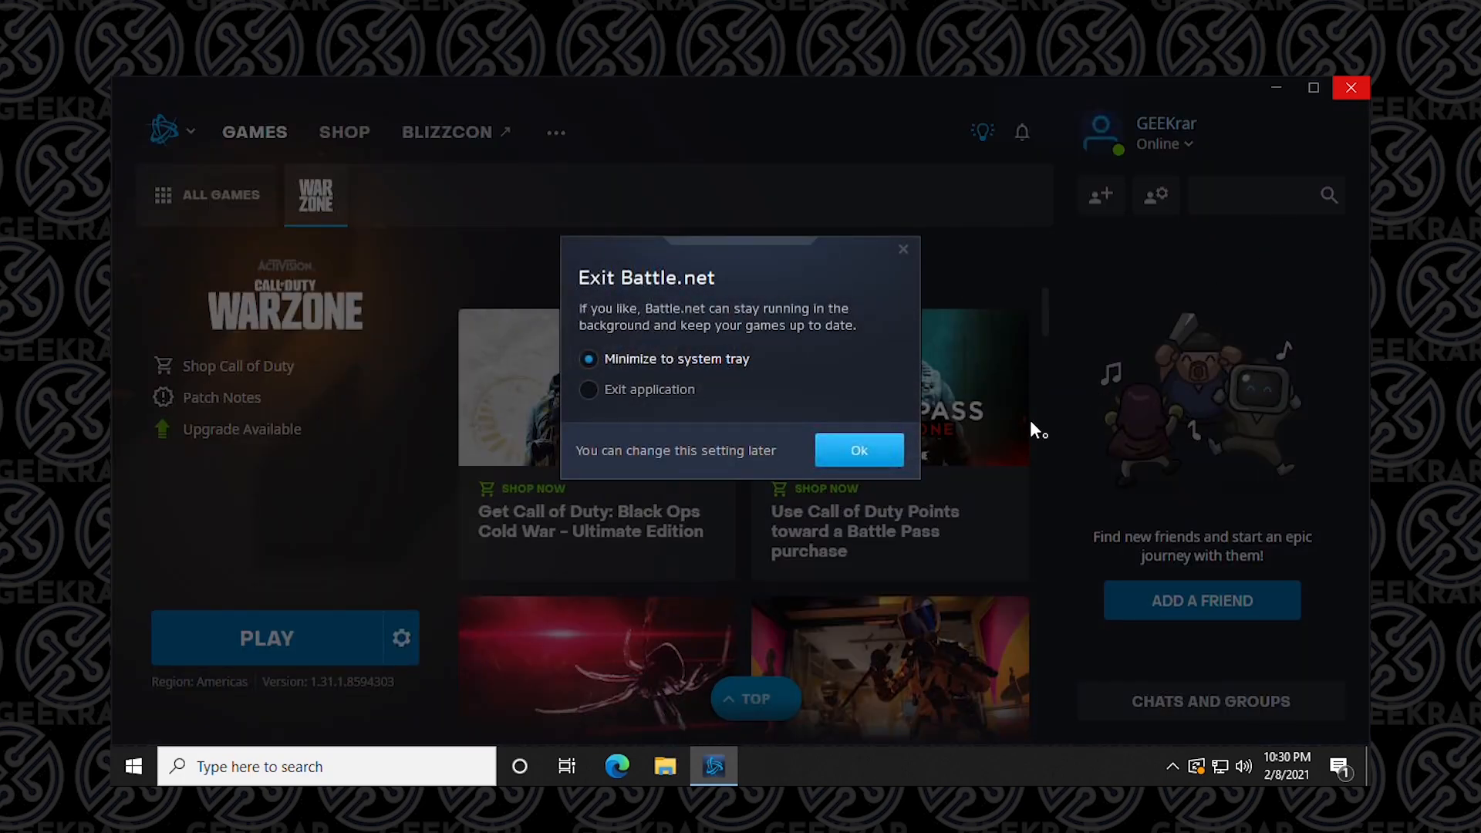
click(858, 450)
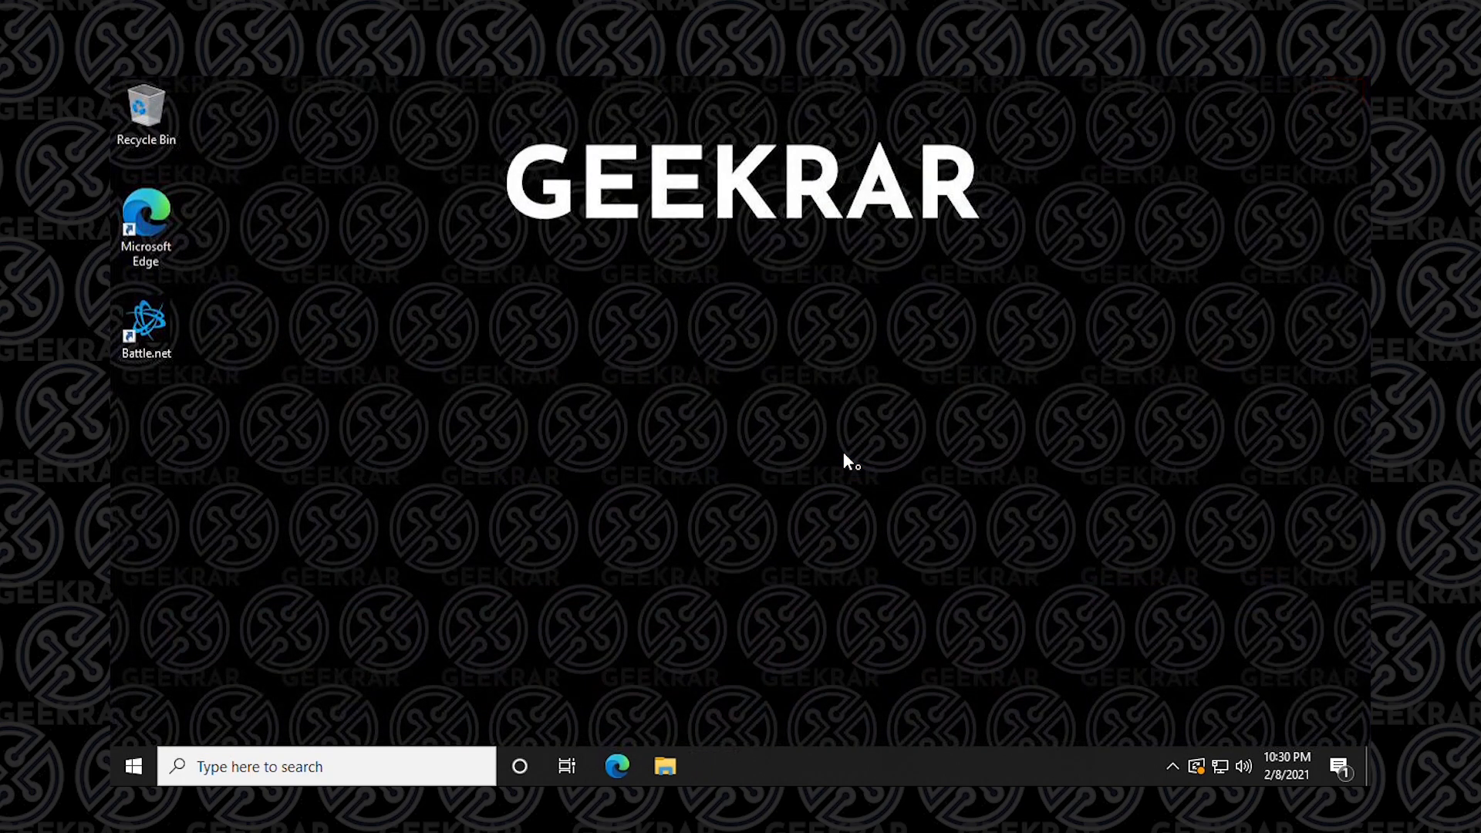